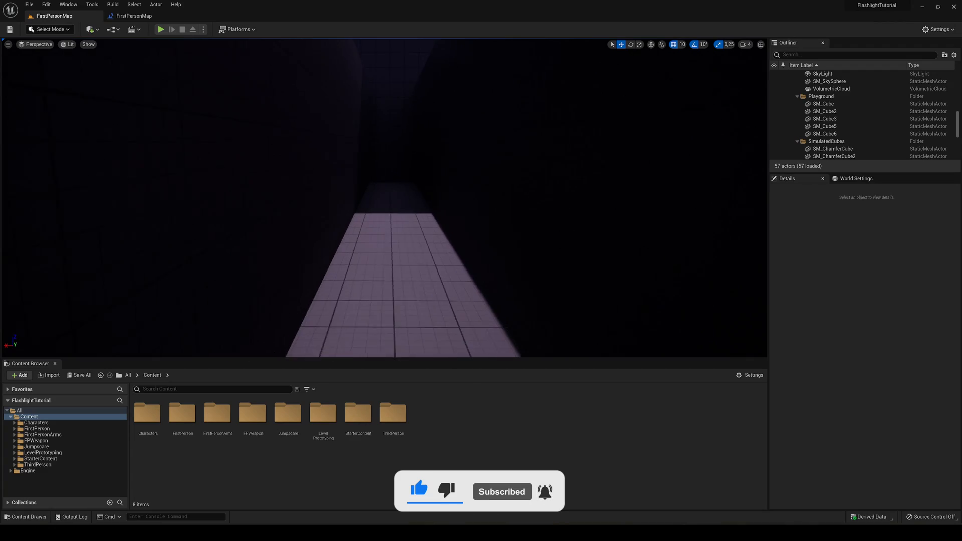
Start a play-in-editor session of the first-person level.
left_click(160, 29)
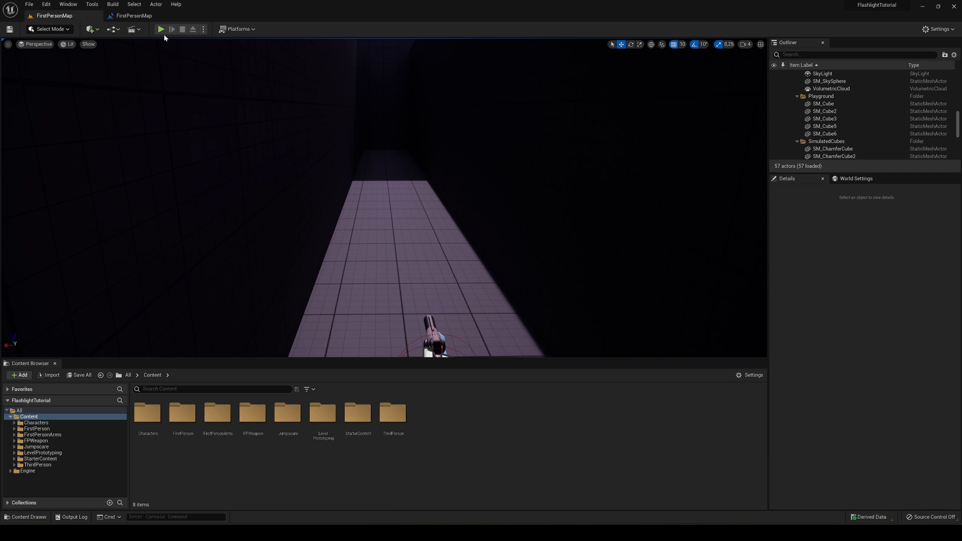
left_click(160, 30)
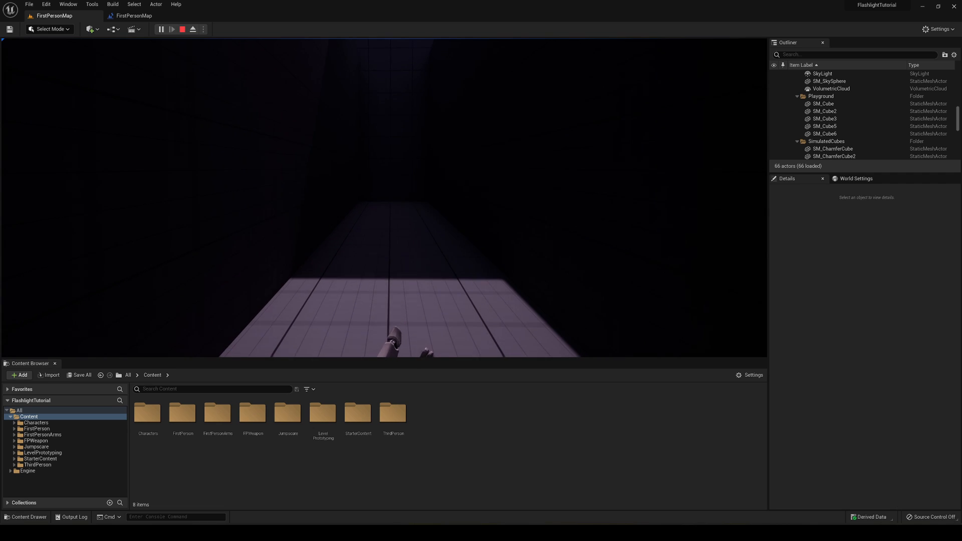
Stop play and place the Quinn MF_Idle mannequin at the far end of the corridor.
left_click(192, 29)
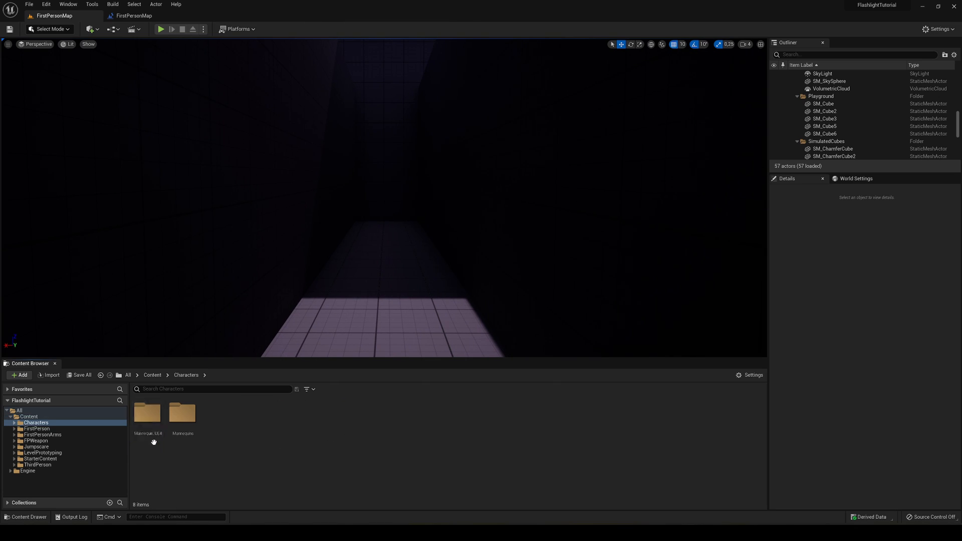
double_click(181, 414)
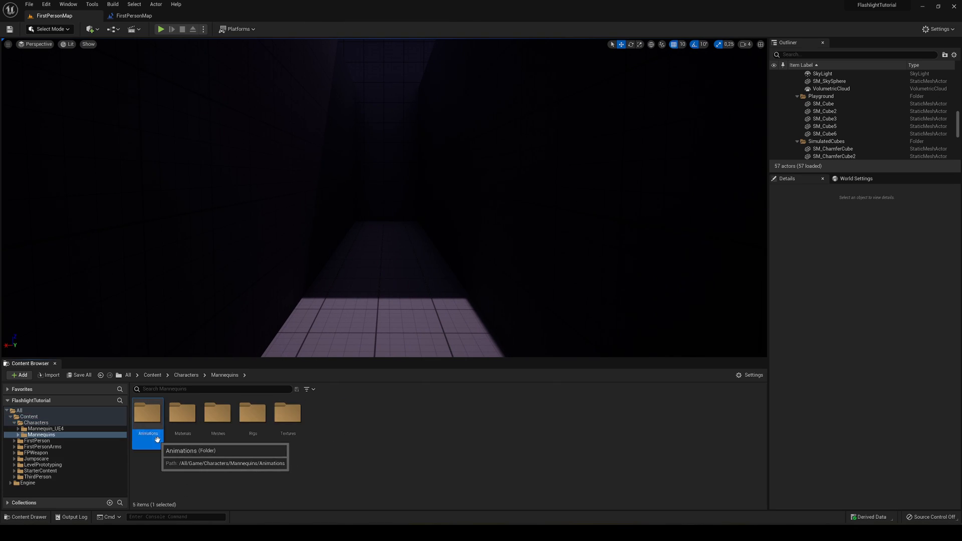
double_click(147, 414)
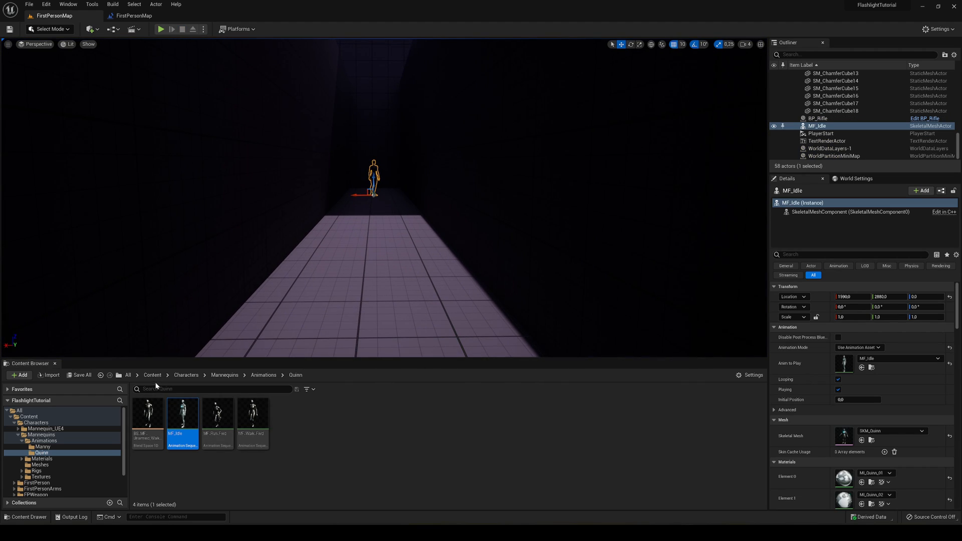
left_click(151, 374)
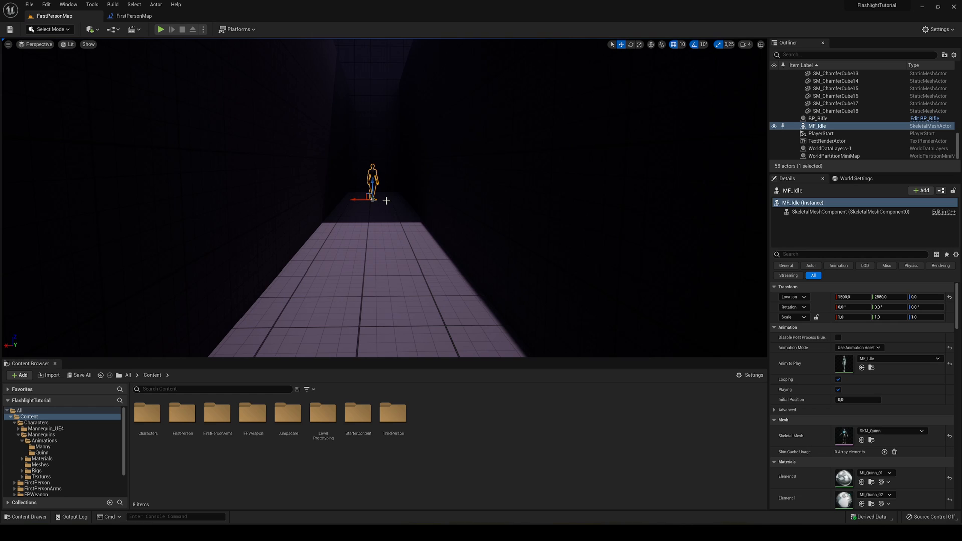
mouse_move(178, 99)
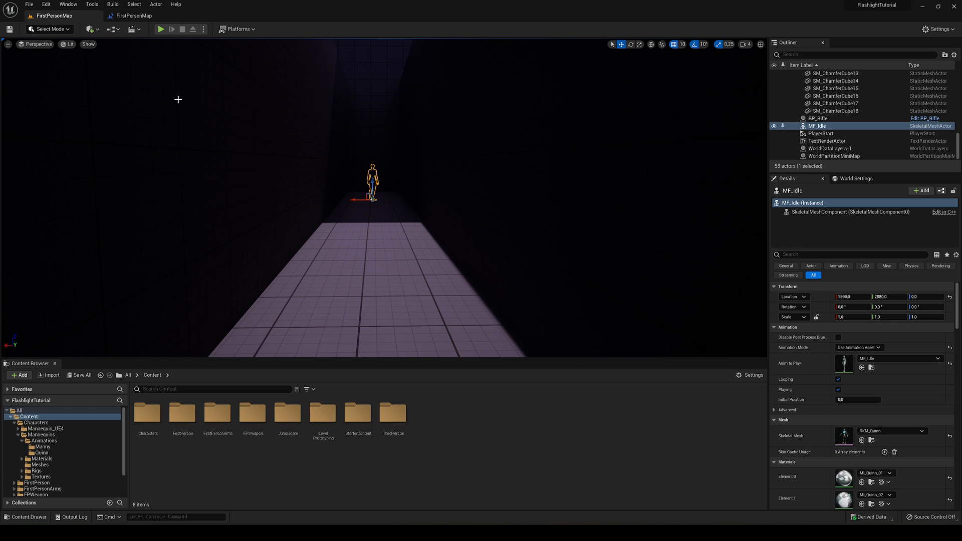
Add a Trigger Box actor in the corridor in front of the idle mannequin.
left_click(90, 29)
type("t")
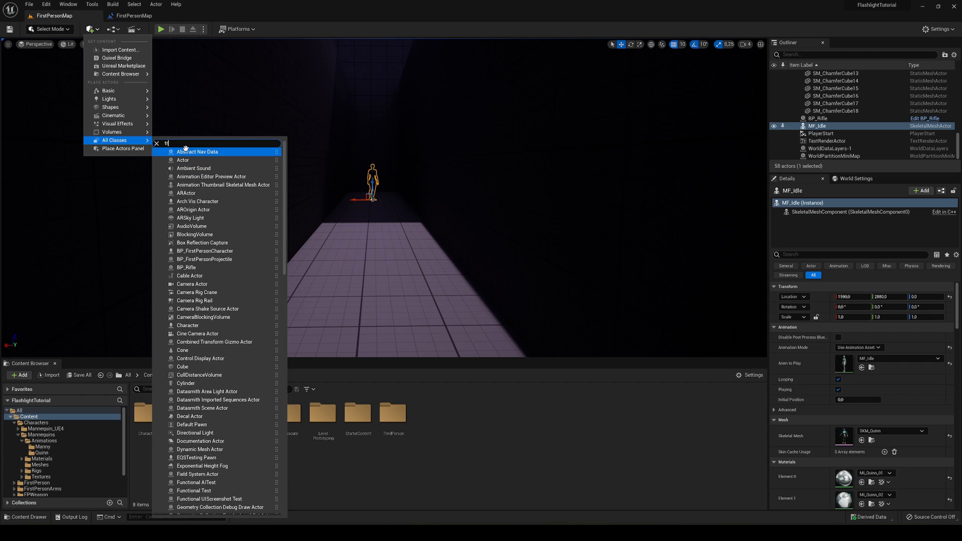
type("rigger")
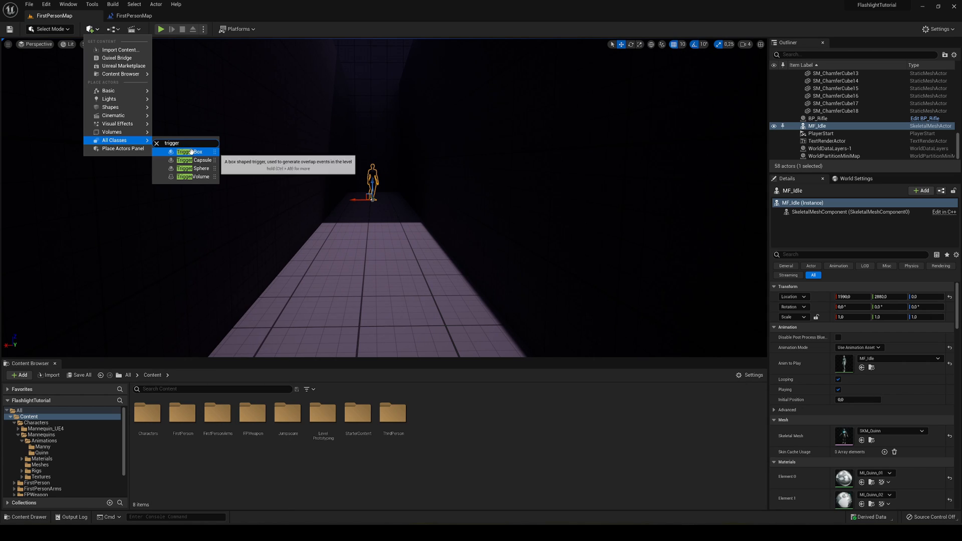
mouse_move(189, 151)
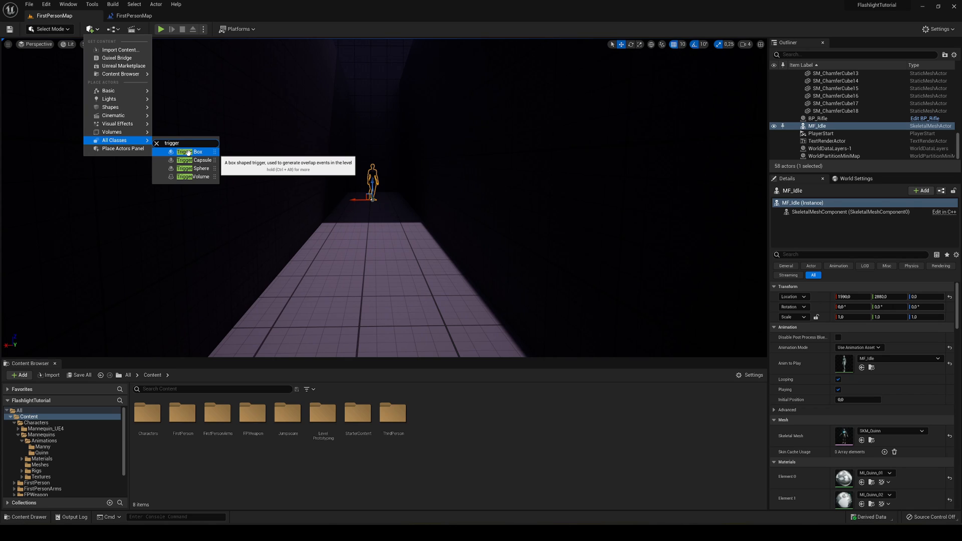
left_click(186, 151)
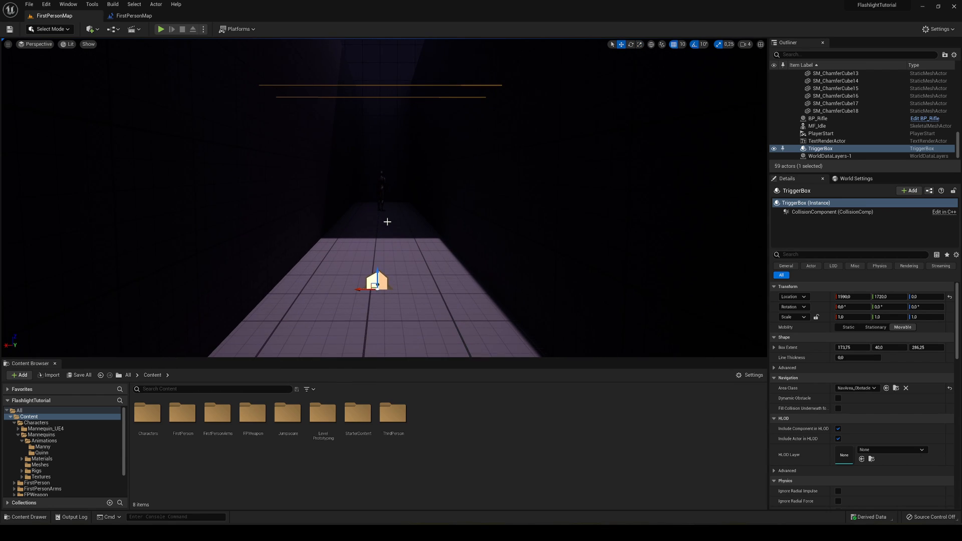
mouse_move(275, 228)
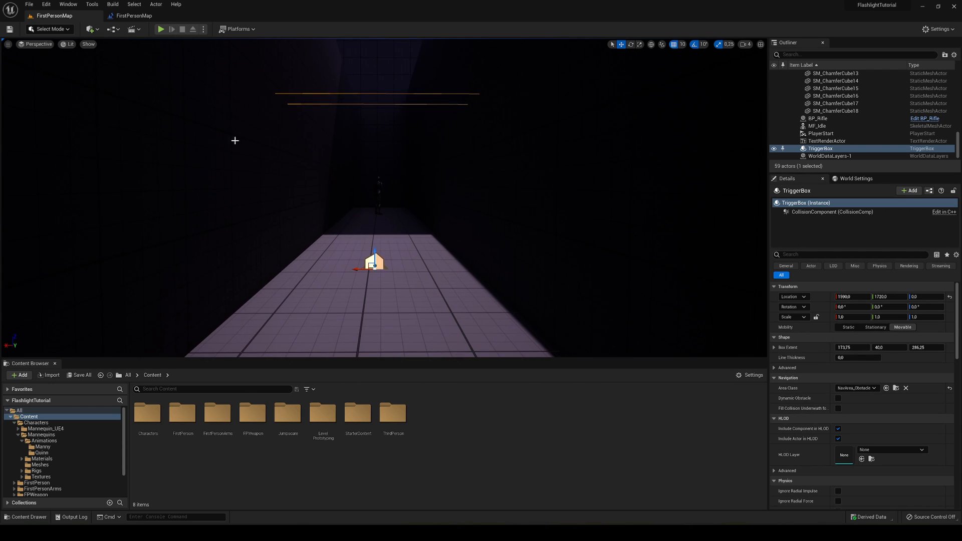
Open the level blueprint and add a TriggerBox reference node, positioned lower left.
left_click(114, 29)
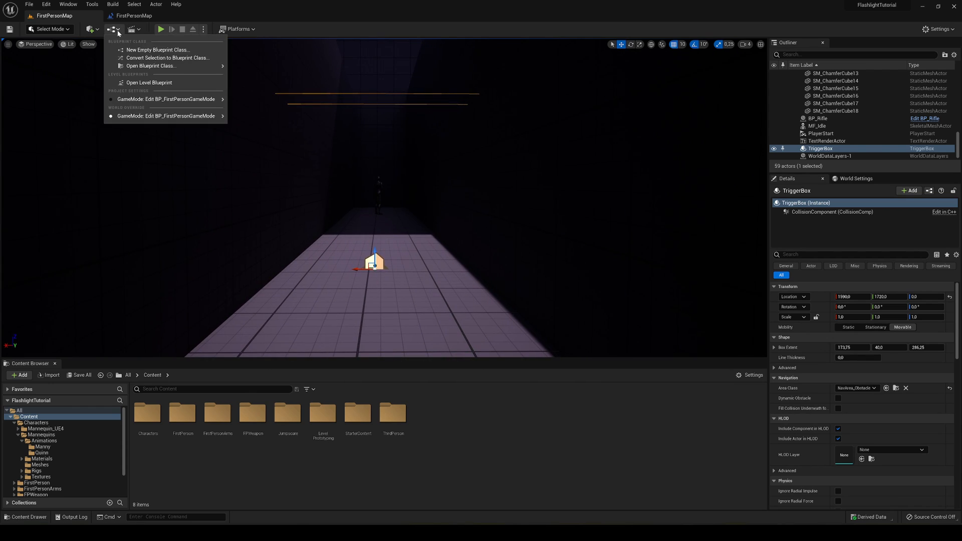
mouse_move(147, 82)
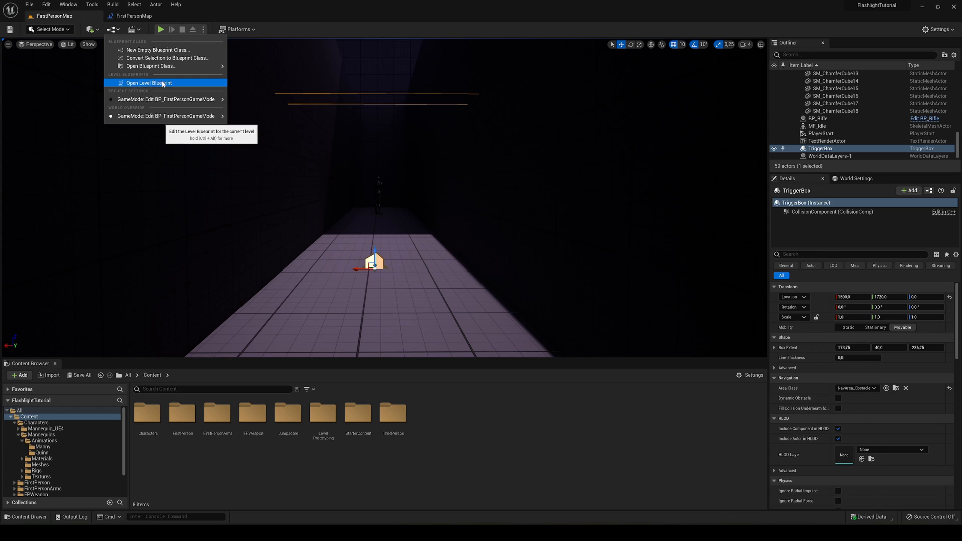
left_click(148, 83)
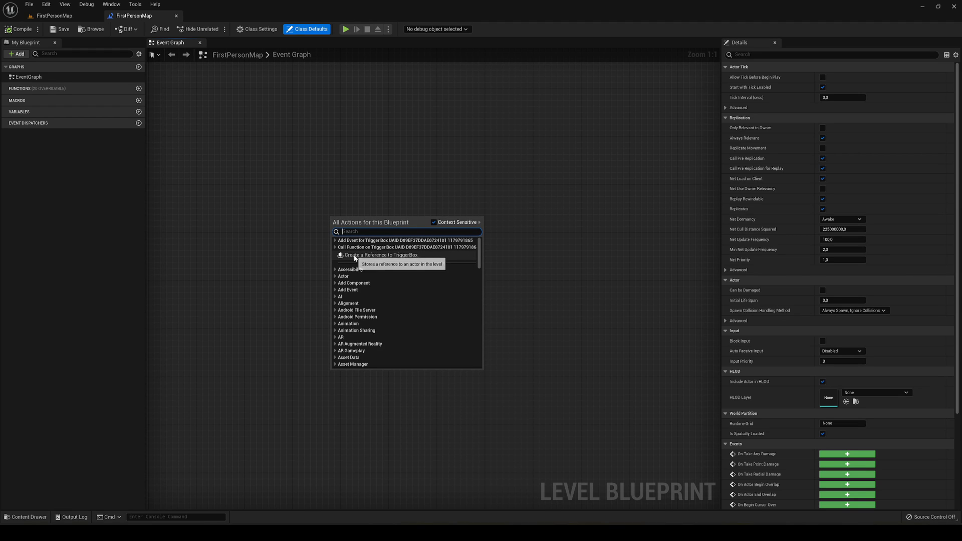
left_click(381, 254)
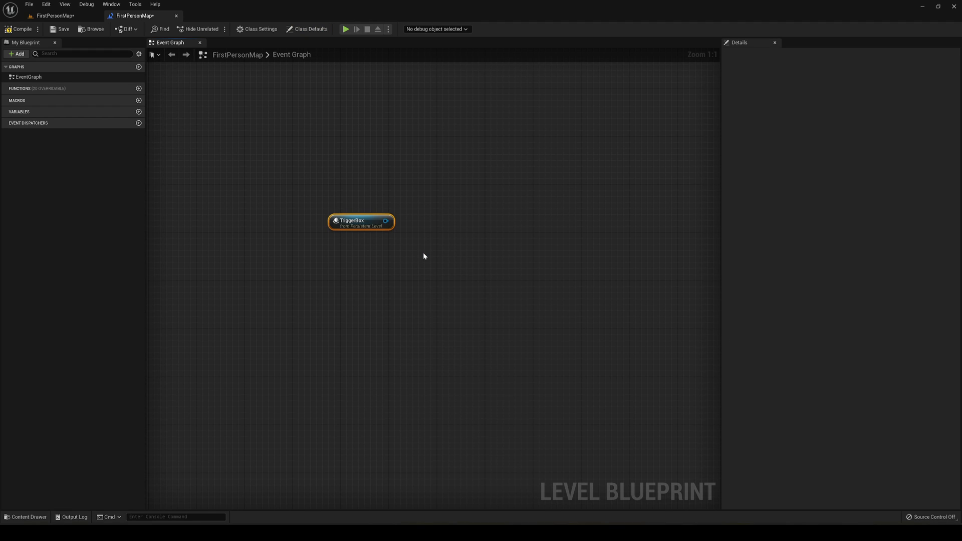
left_click_drag(361, 221, 267, 265)
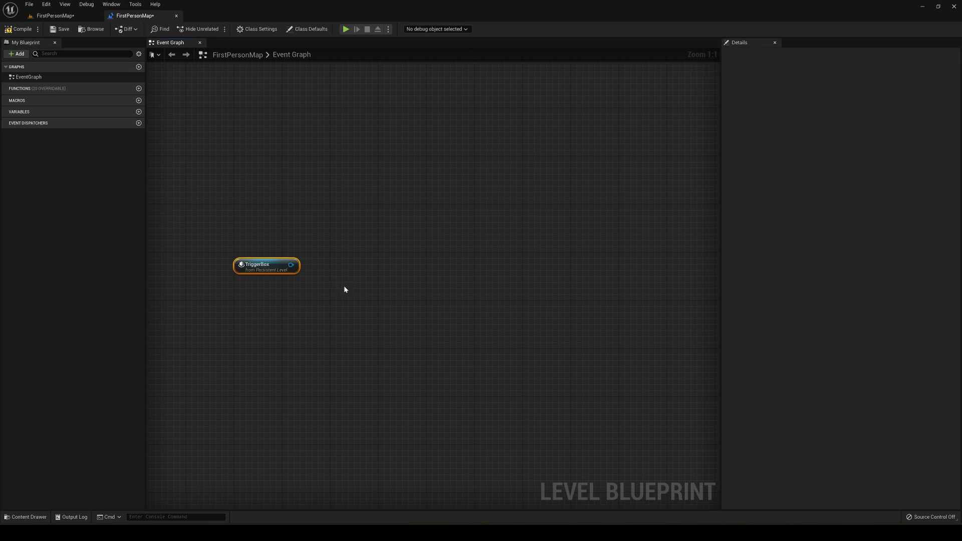
left_click_drag(267, 266, 316, 275)
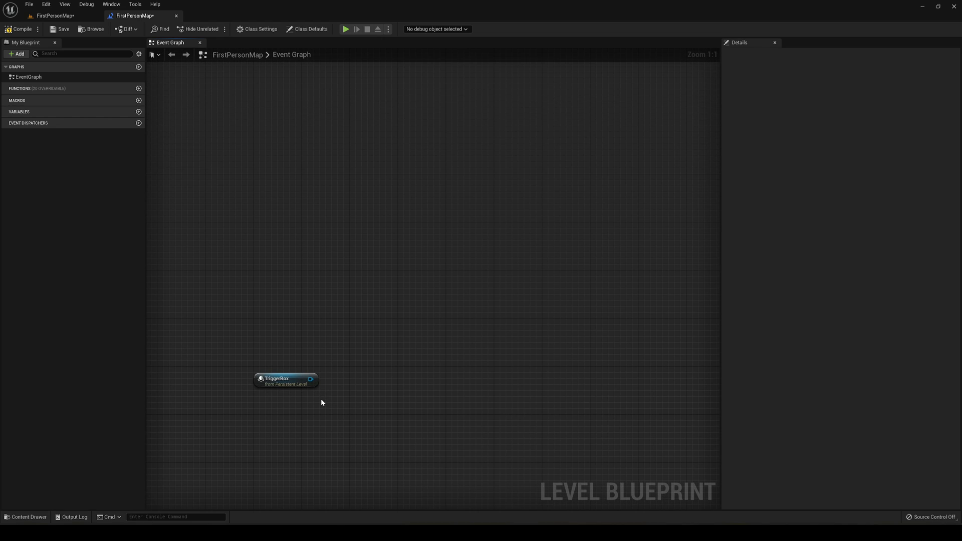
mouse_move(335, 298)
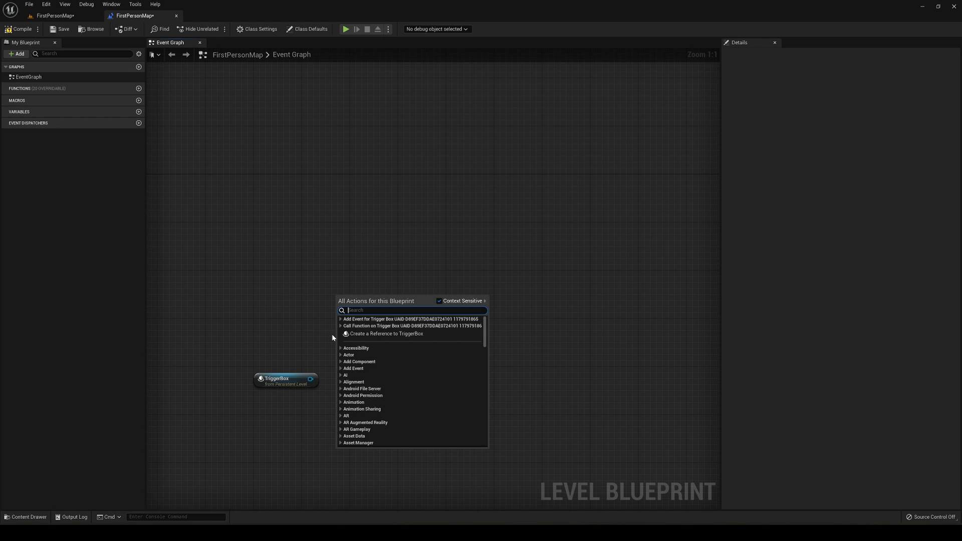
Add the TriggerBox OnActorBeginOverlap event and cast Other Actor to BP_FirstPersonCharacter.
left_click(340, 319)
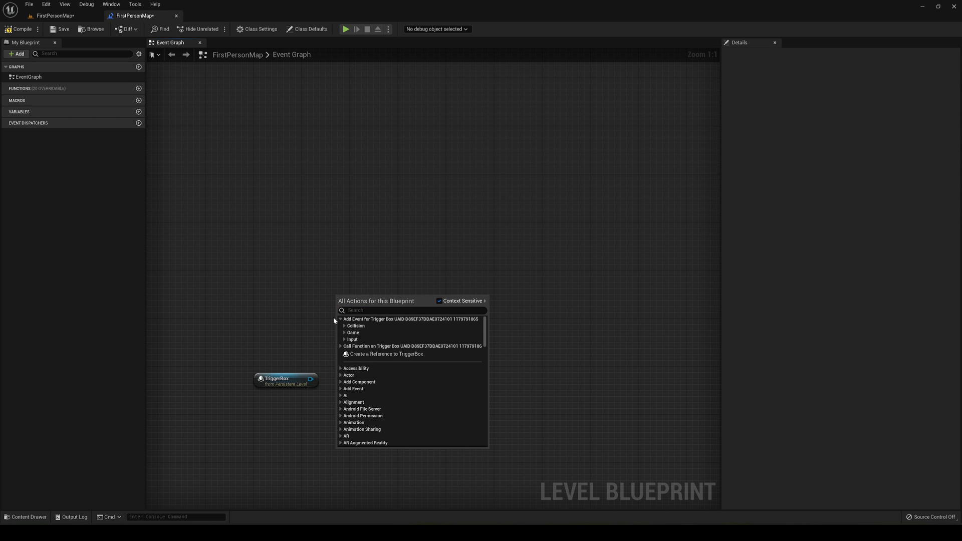
left_click(355, 326)
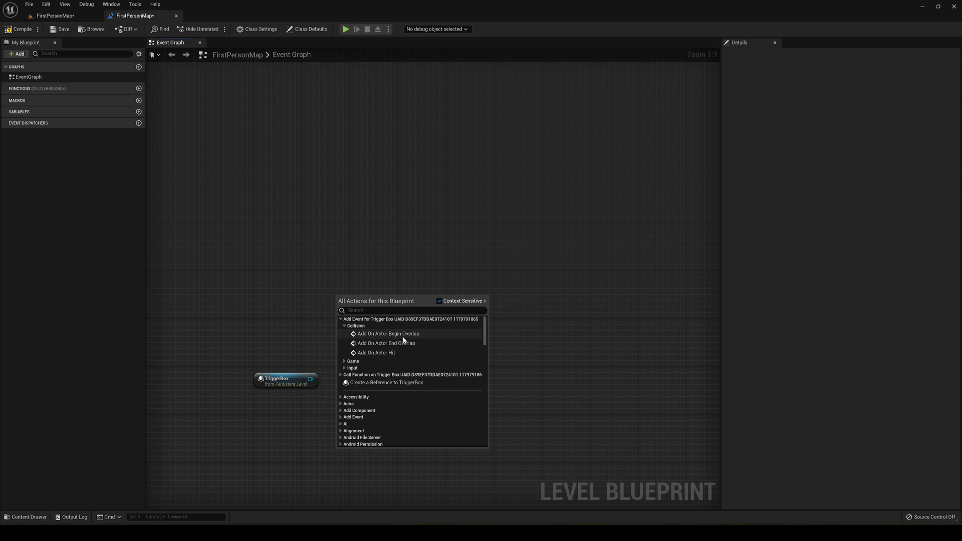
left_click(388, 332)
type("cast to")
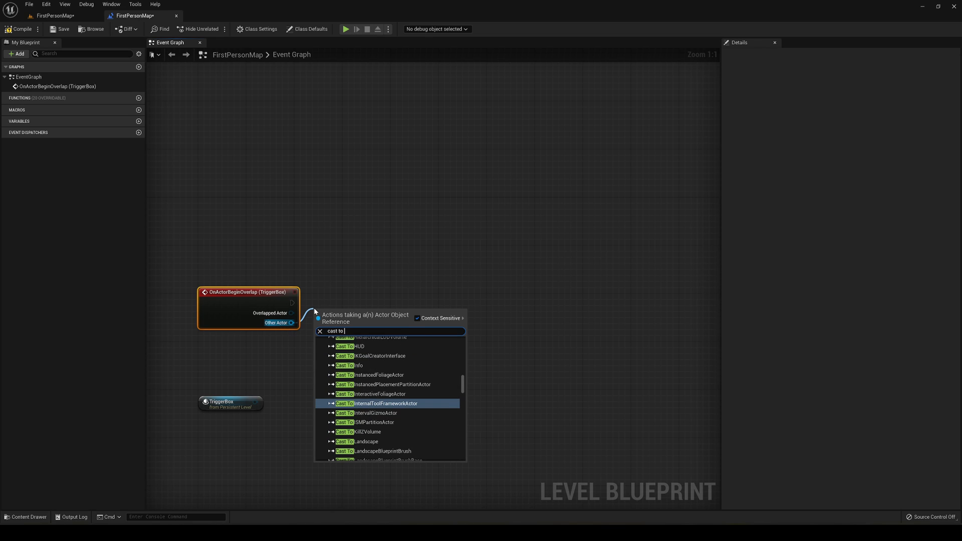
type("firs")
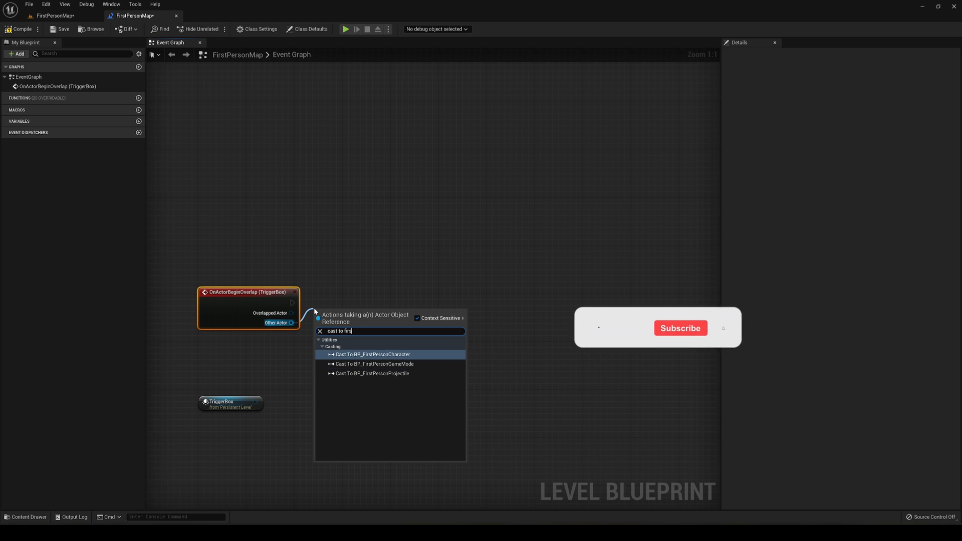
left_click(372, 353)
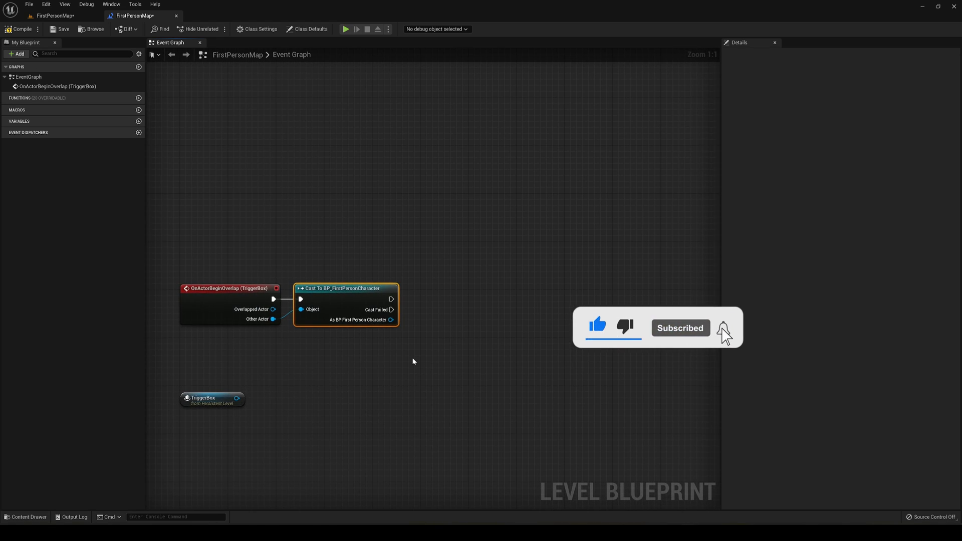
Stop the play session and show the Jumpscare content folder.
left_click(724, 328)
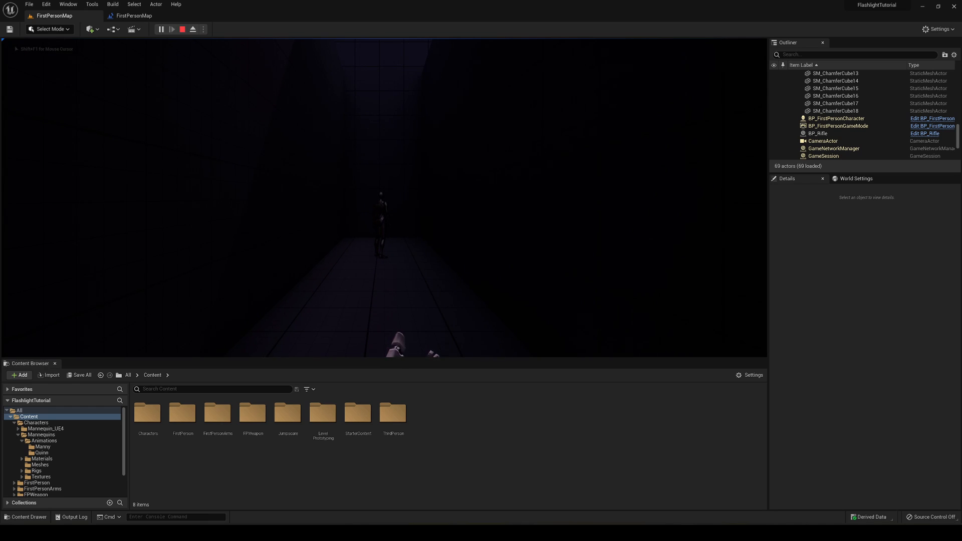
left_click(132, 15)
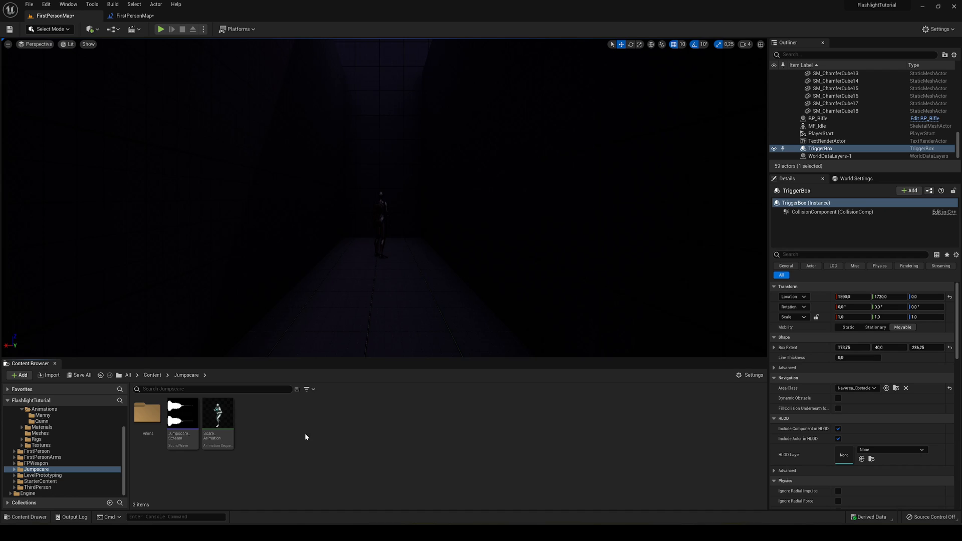
Preview the jumpscare scream sound asset in the Jumpscare folder.
left_click(182, 412)
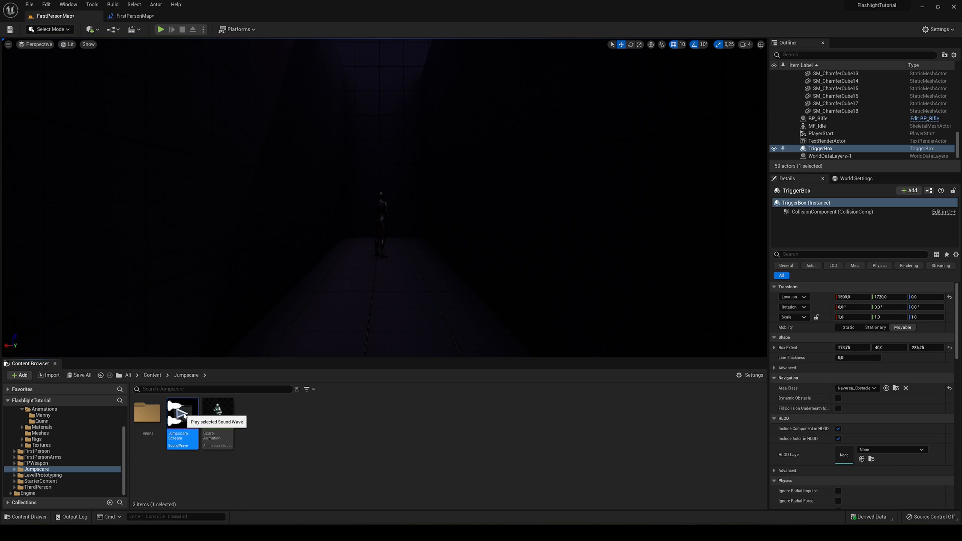
left_click(181, 412)
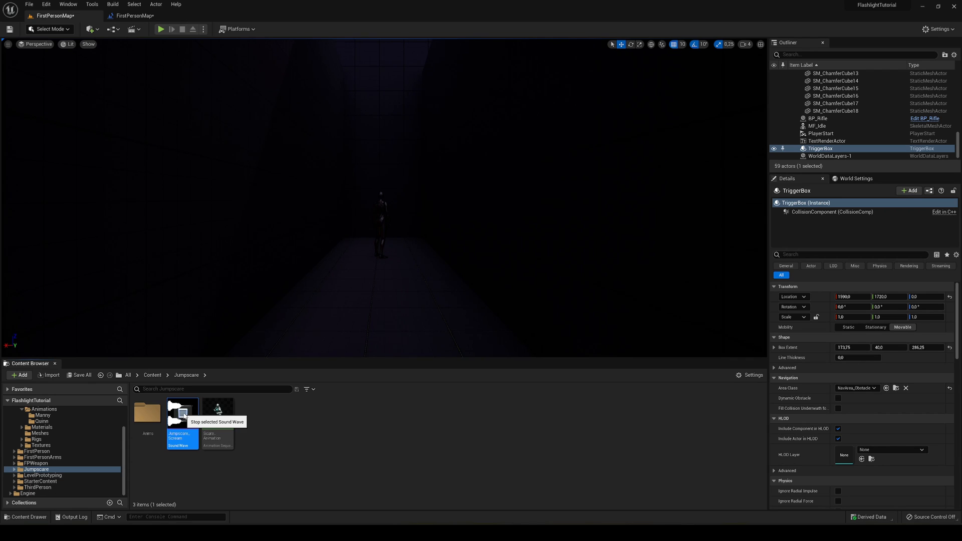
mouse_move(217, 417)
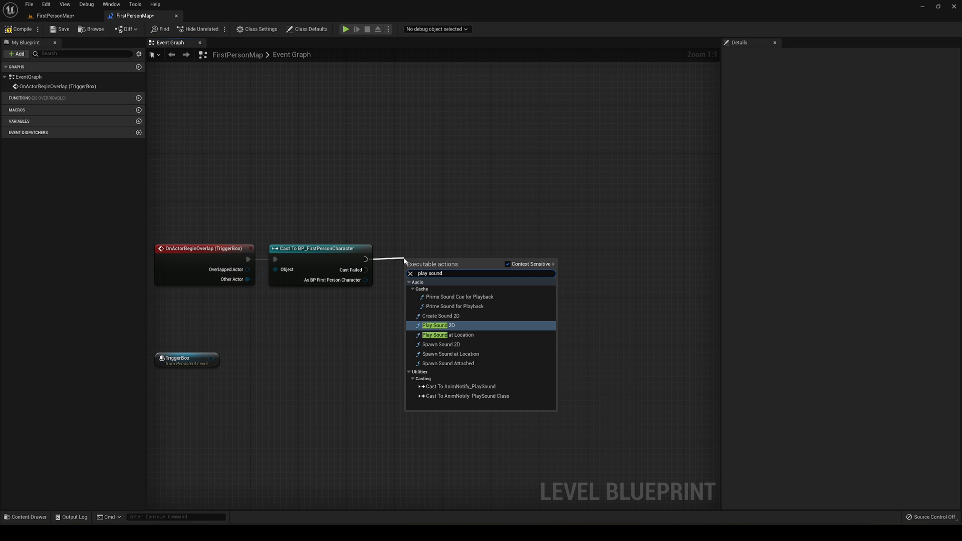
Add a Play Sound 2D node after the character cast with the scream sound.
left_click(437, 325)
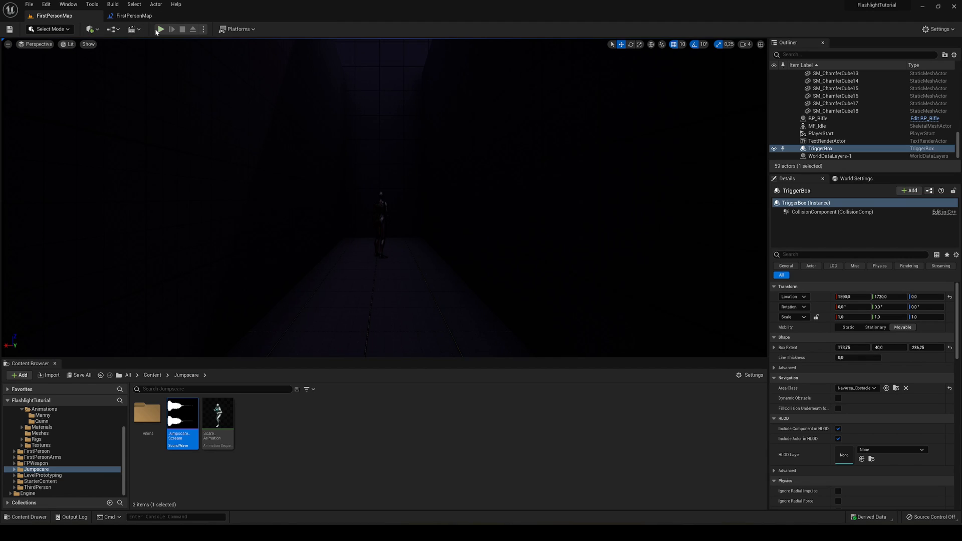
Test-play the level, then start a new node from the character reference.
left_click(159, 29)
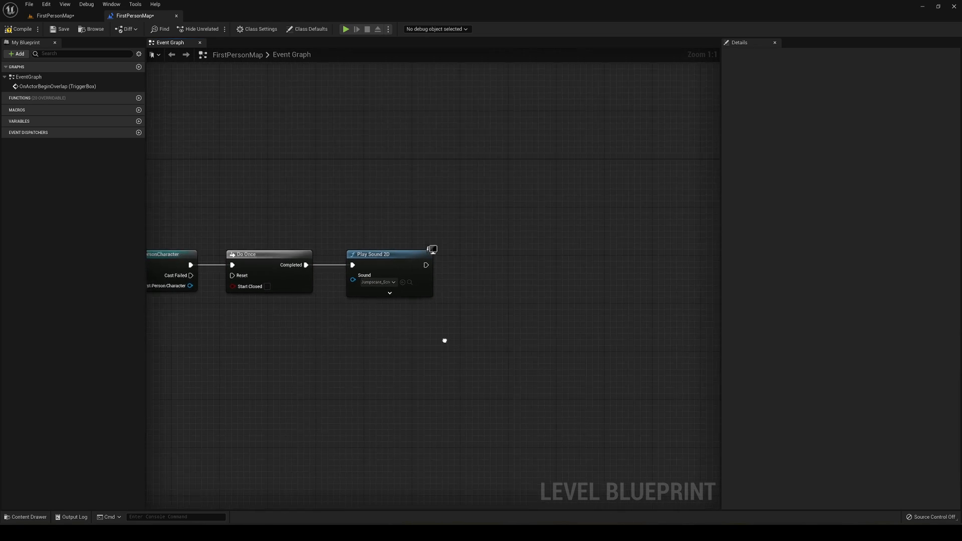
left_click_drag(214, 280, 395, 366)
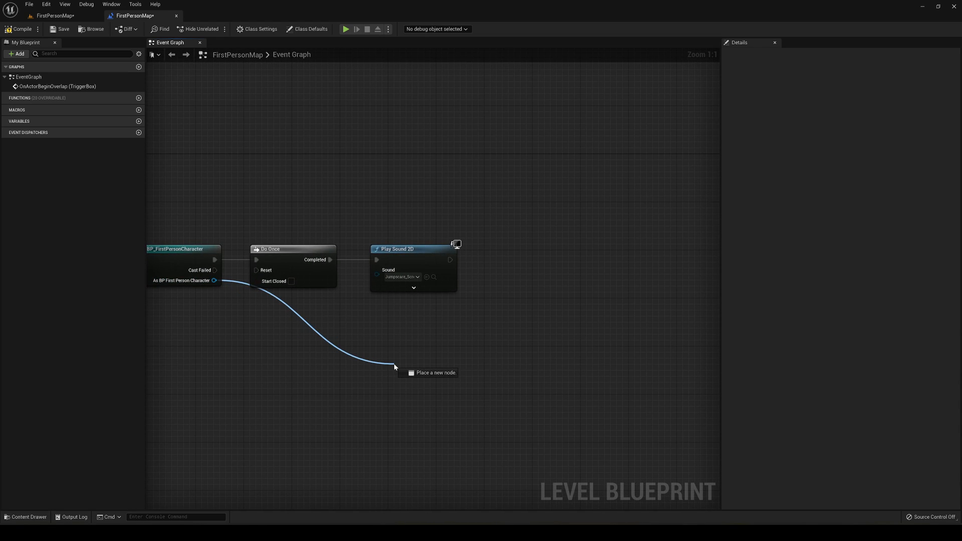
Add a Disable Input node for the character after Play Sound 2D.
left_click(394, 367)
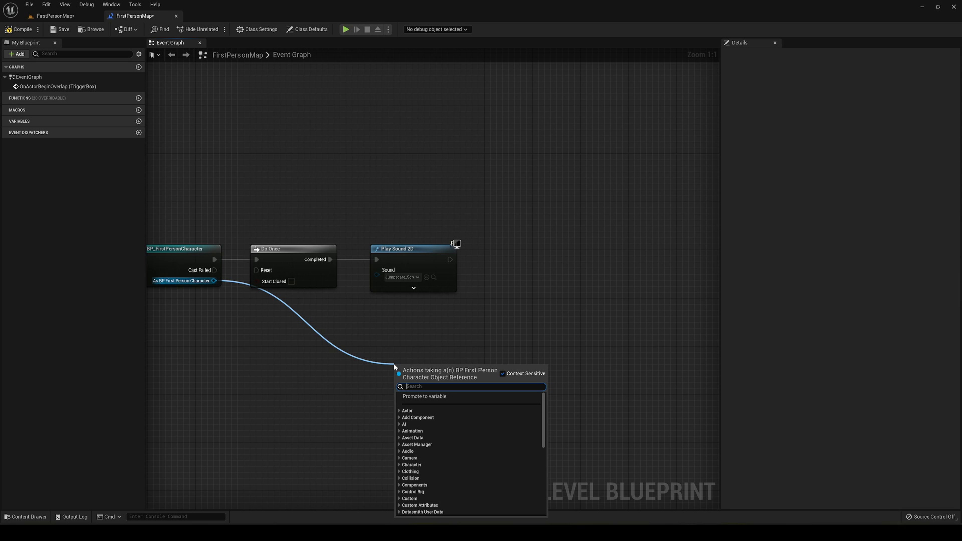
type("disa")
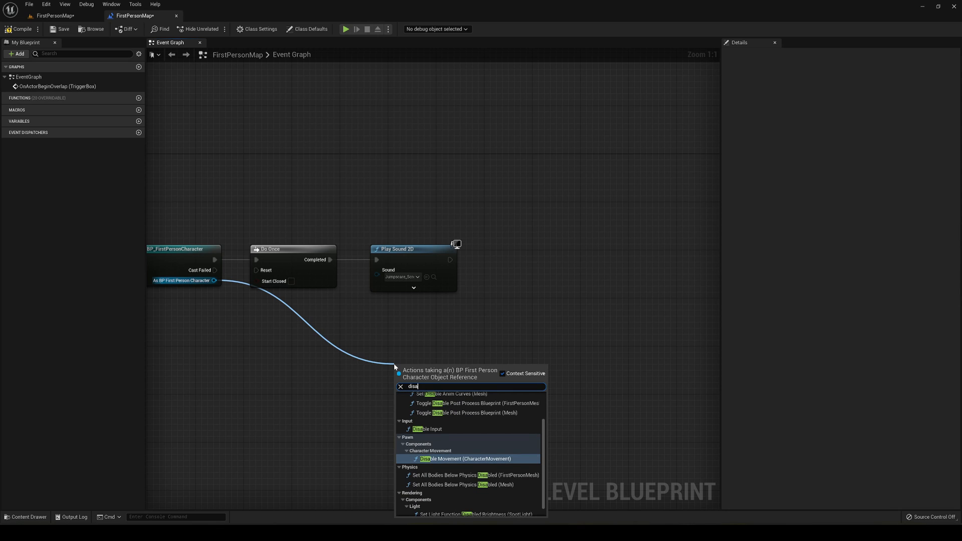
left_click(428, 427)
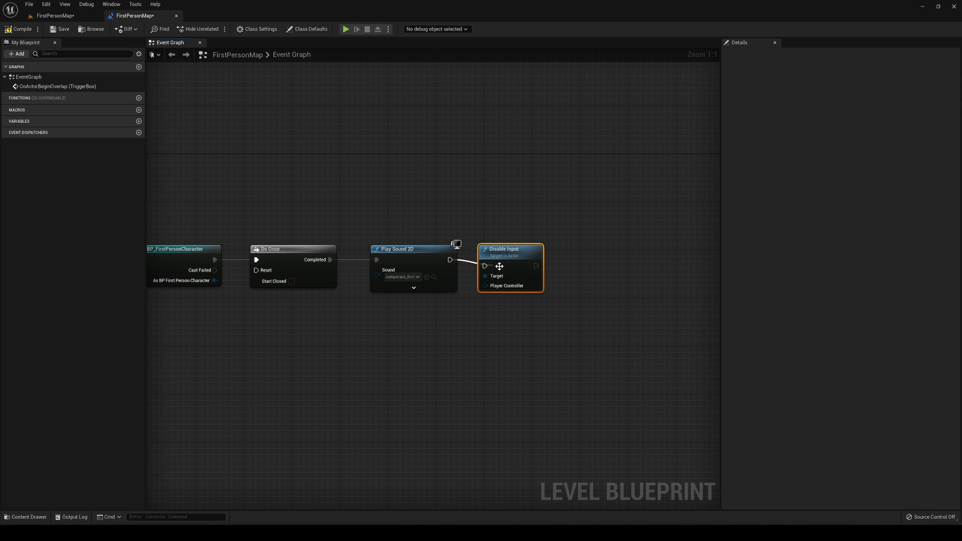
mouse_move(501, 258)
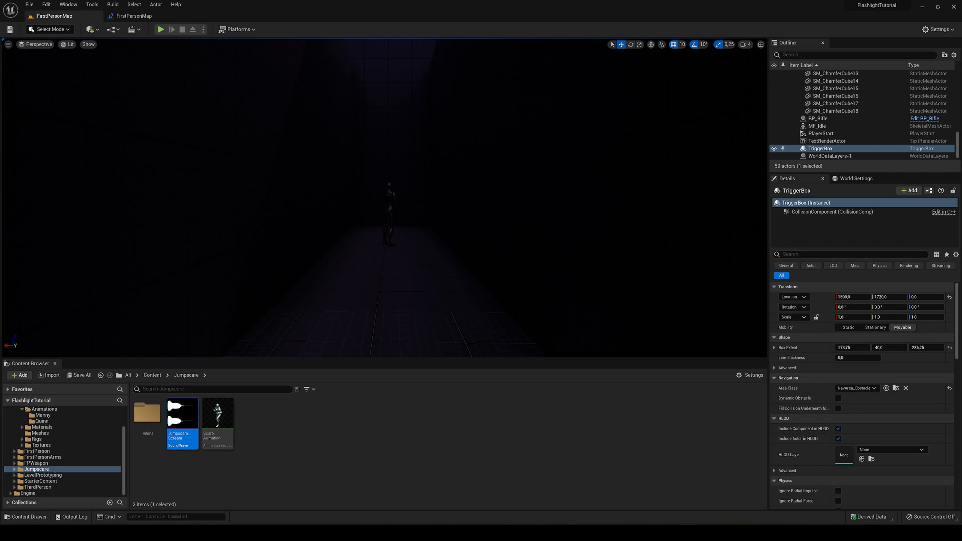
mouse_move(217, 411)
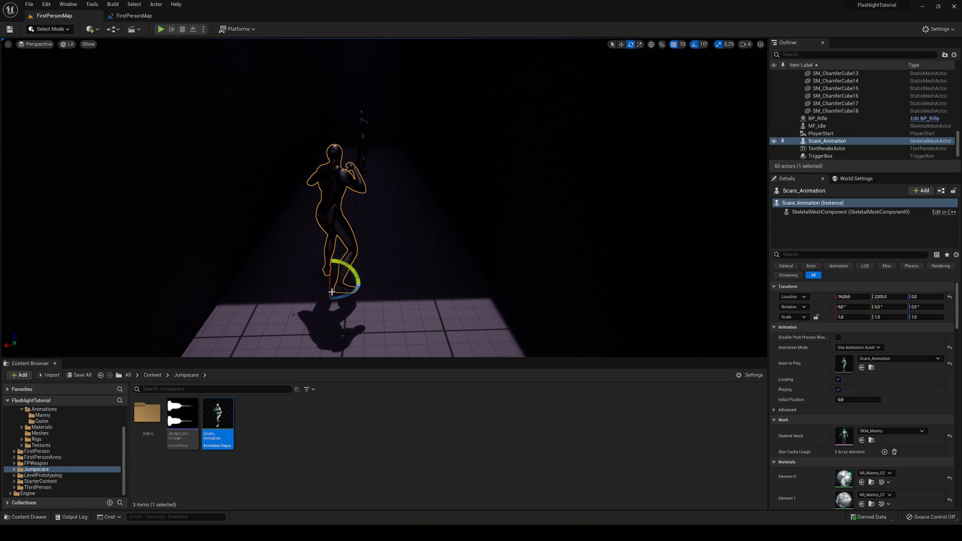
left_click_drag(350, 283, 340, 286)
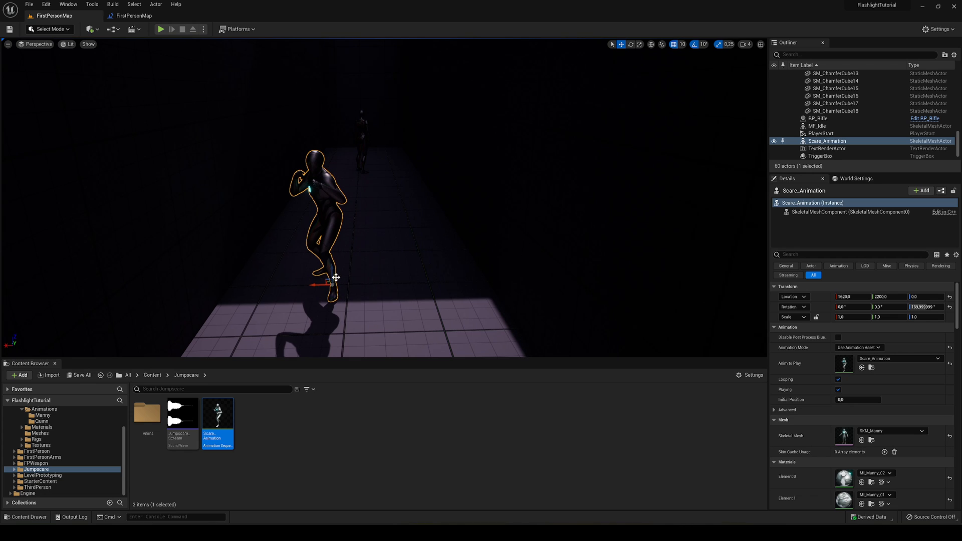
left_click_drag(336, 278, 353, 235)
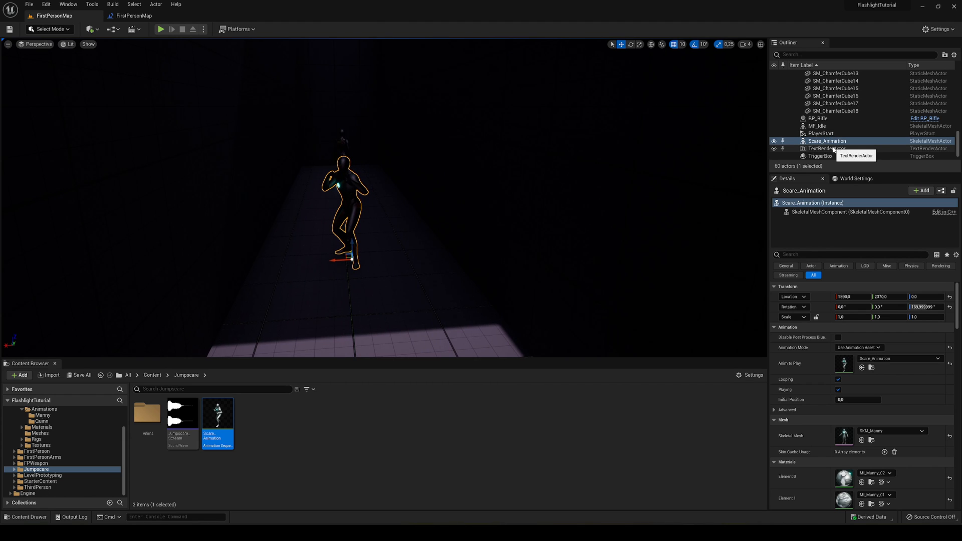
left_click(821, 157)
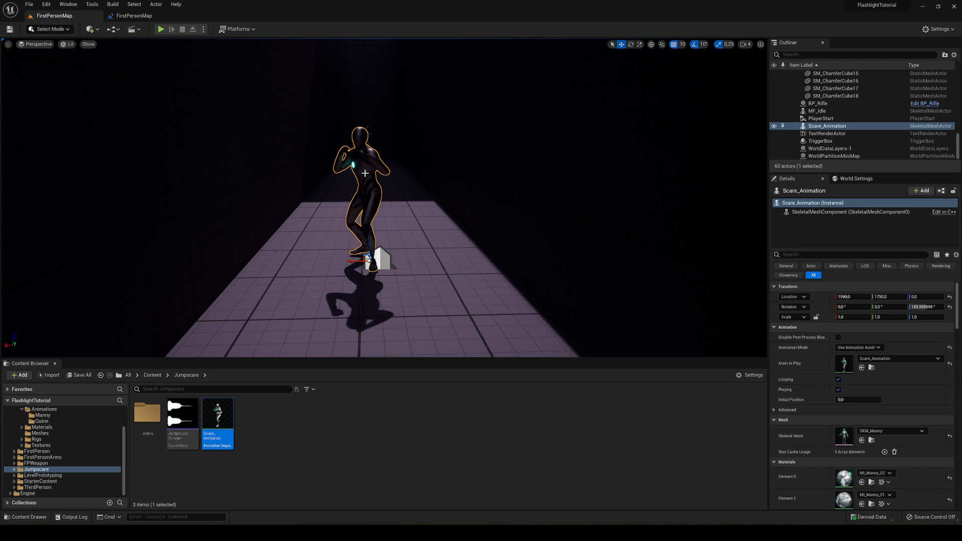
mouse_move(161, 29)
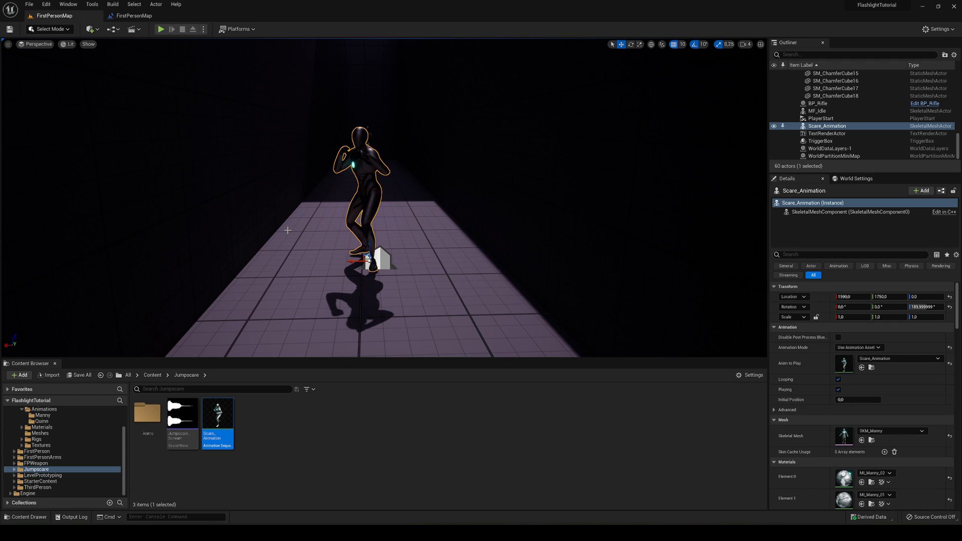
mouse_move(161, 29)
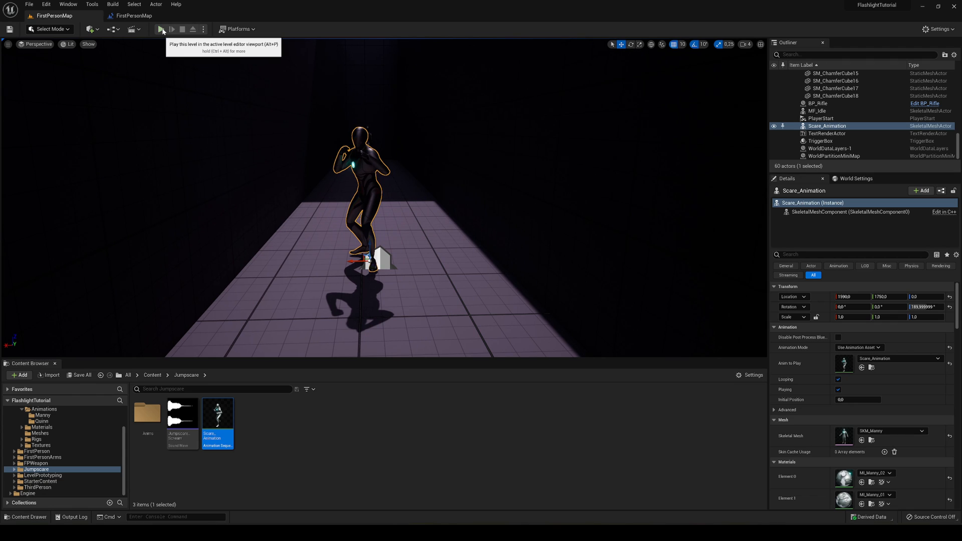
left_click(161, 29)
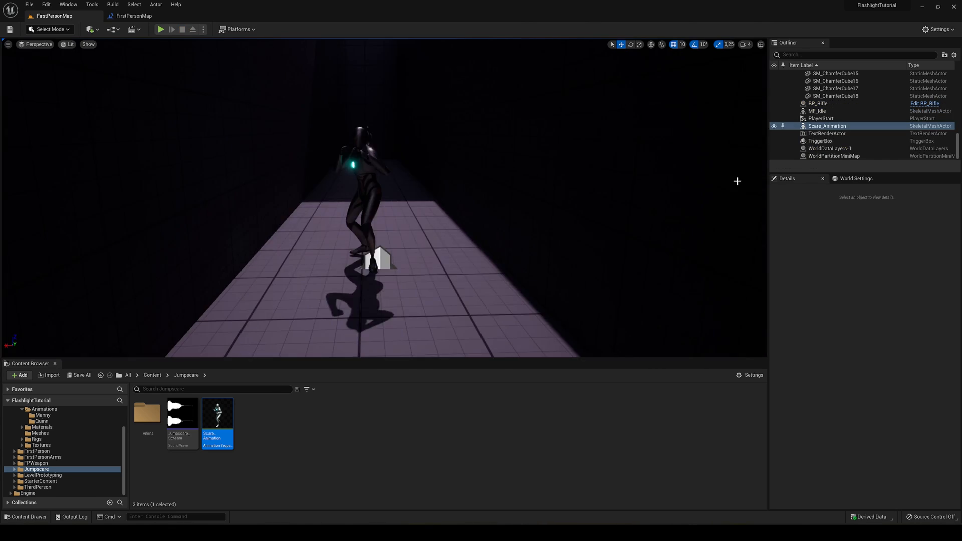
left_click(826, 126)
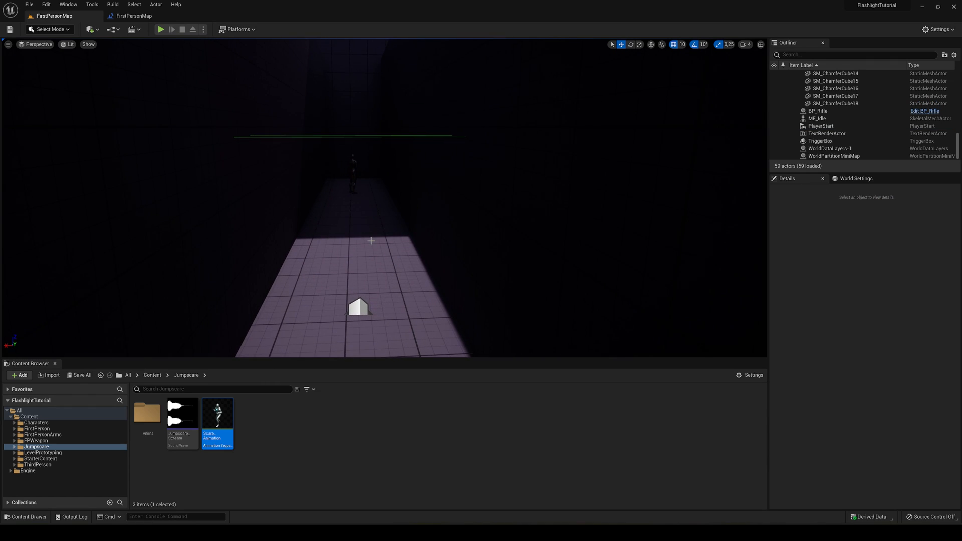
Navigate to Content > FirstPerson > Blueprints and bring up BP_FirstPersonCharacter's viewport.
left_click(151, 374)
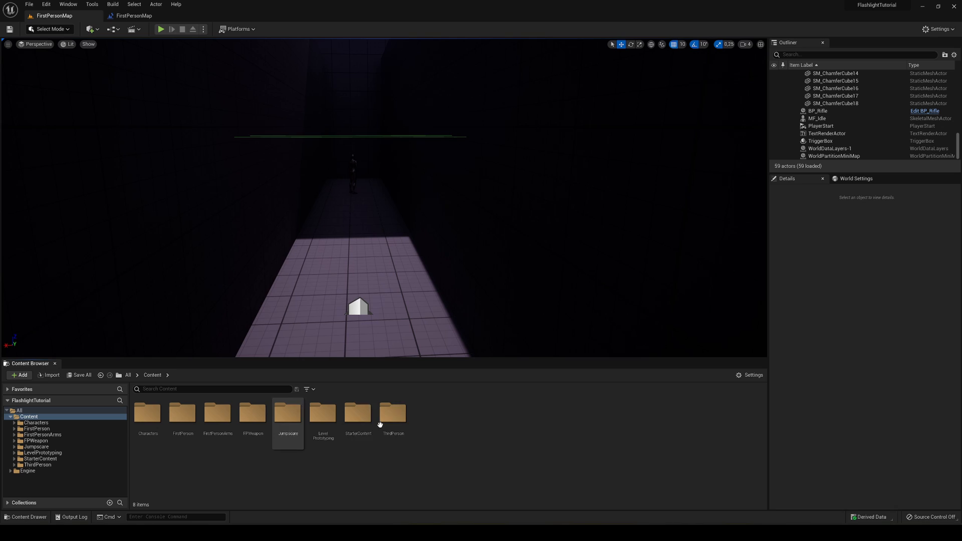
left_click(217, 413)
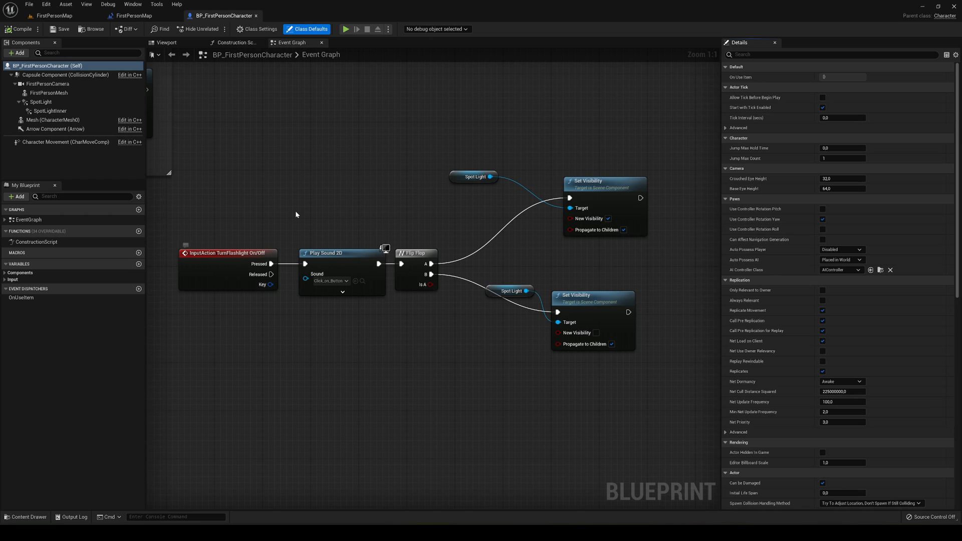
left_click(166, 42)
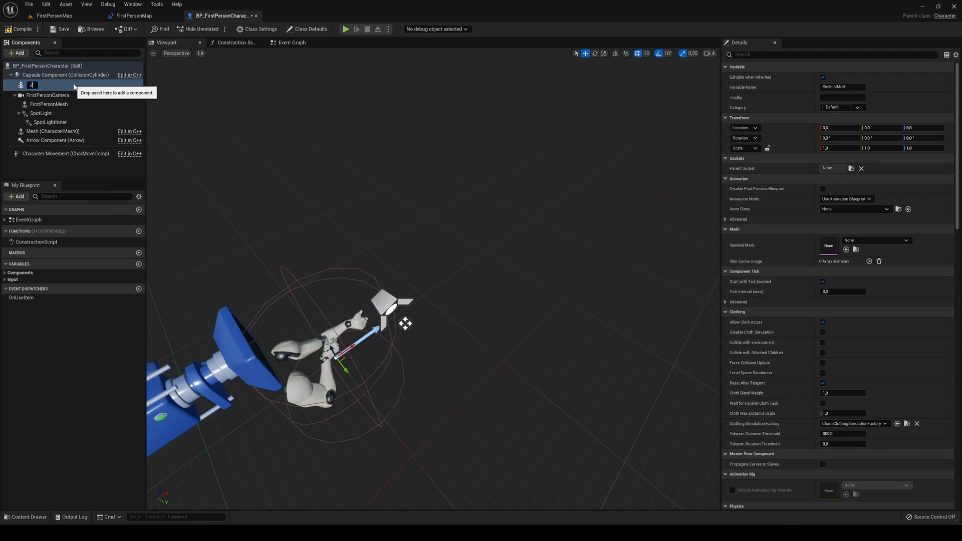
Name the new component JumpScare and set its skeletal mesh to SKM_Quinn.
type("JumpScareREF")
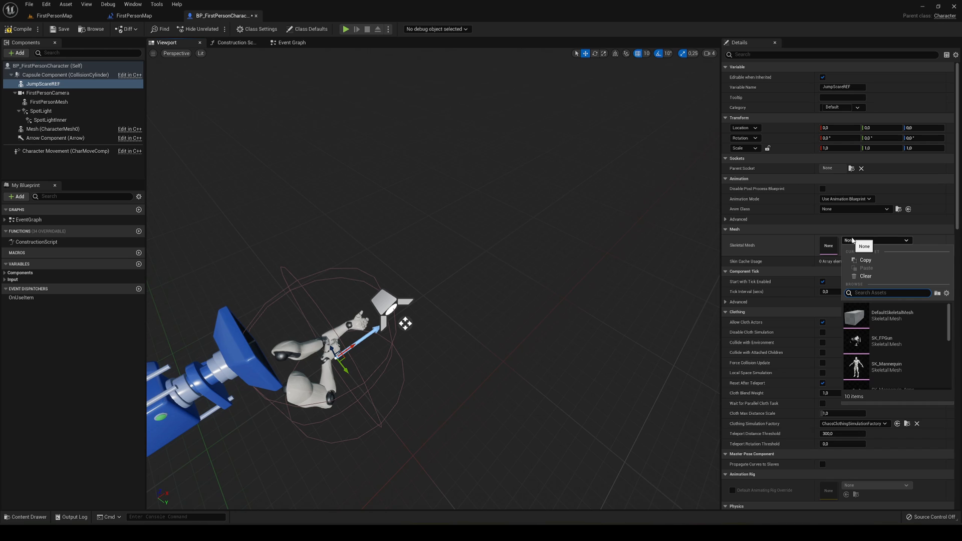
type("quin")
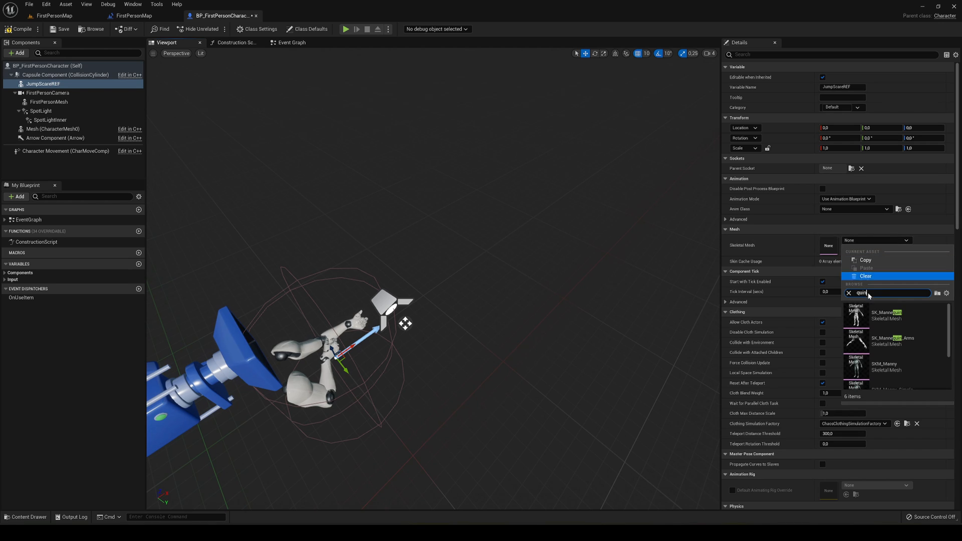
left_click(871, 363)
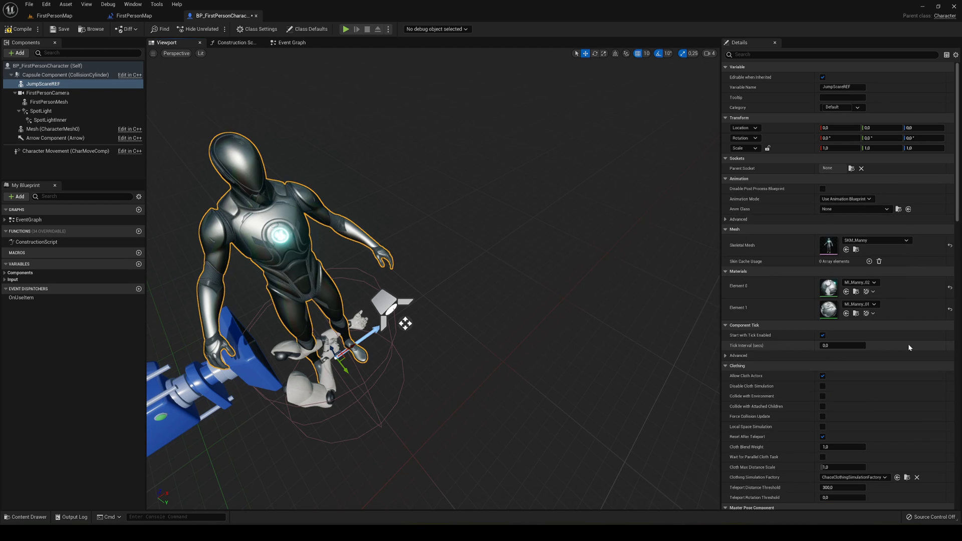
left_click(905, 240)
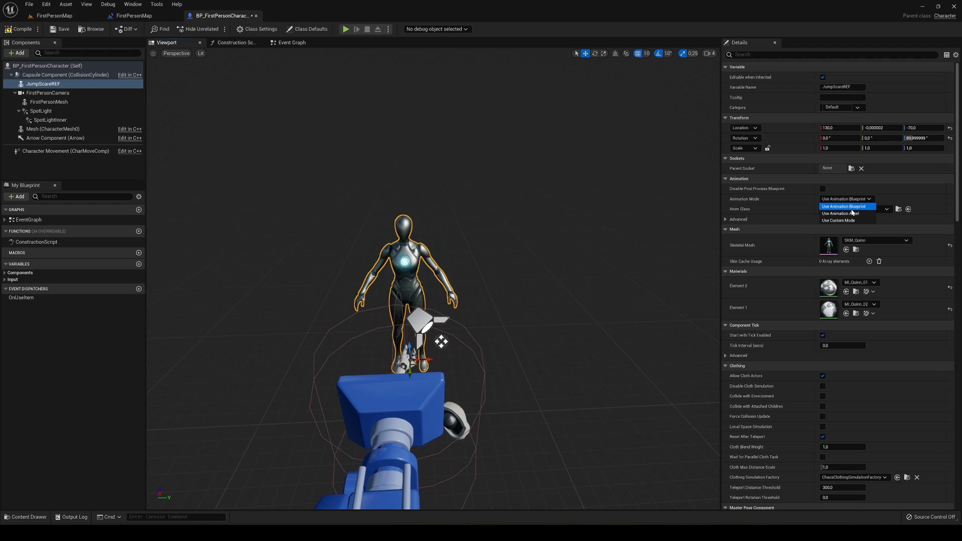
Set Animation Mode to Use Animation Asset with Scare_Animation as the anim to play.
left_click(839, 213)
type("sca")
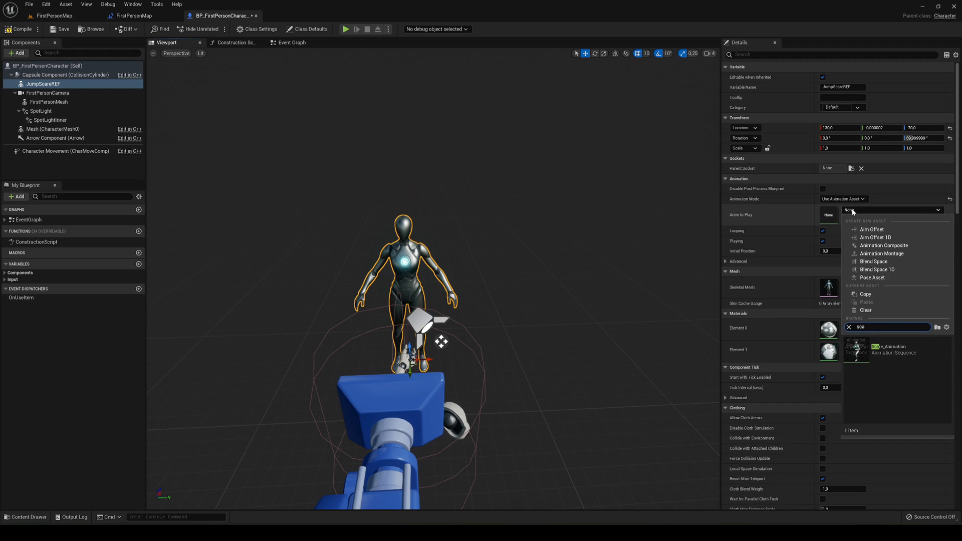
left_click(893, 352)
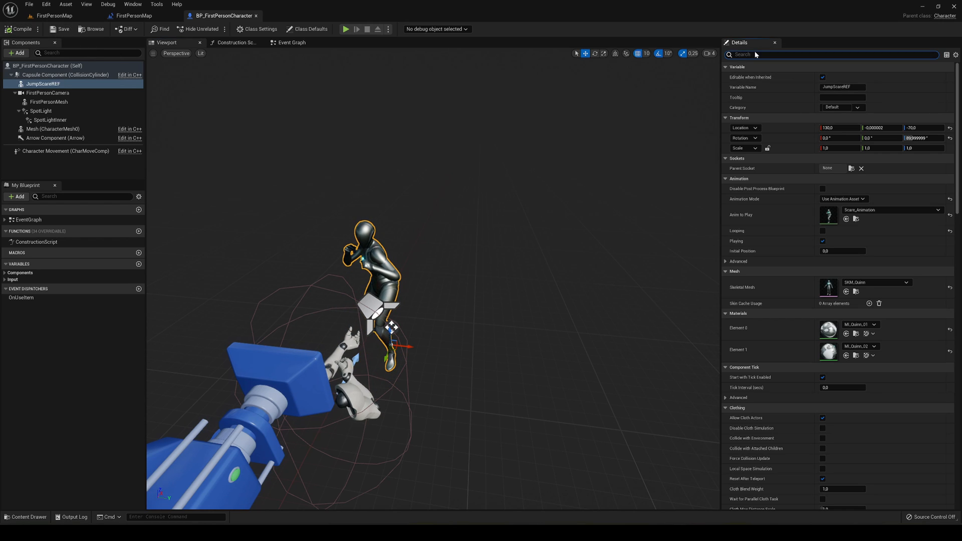
Untick Rendering > Visible on JumpScareREF, then return to the level blueprint graph.
type("visi")
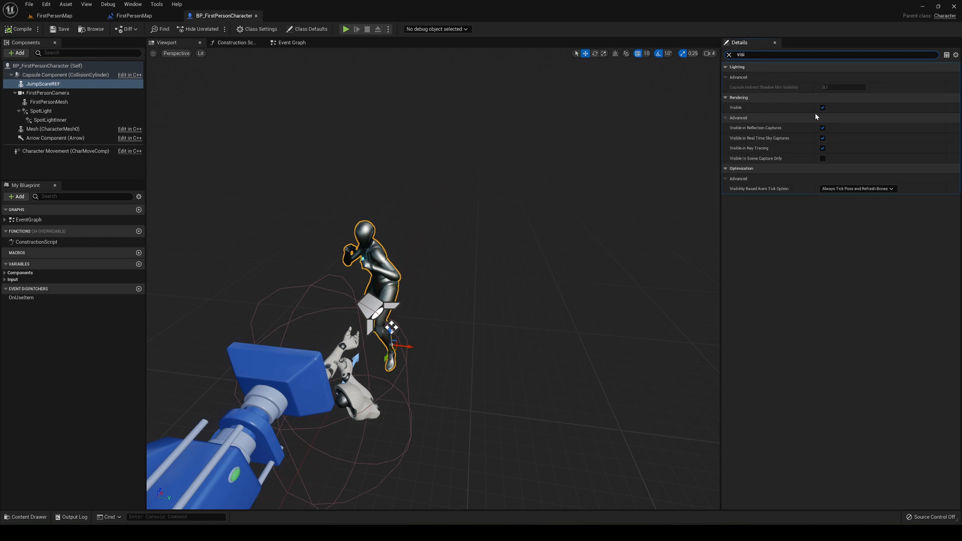
left_click(822, 107)
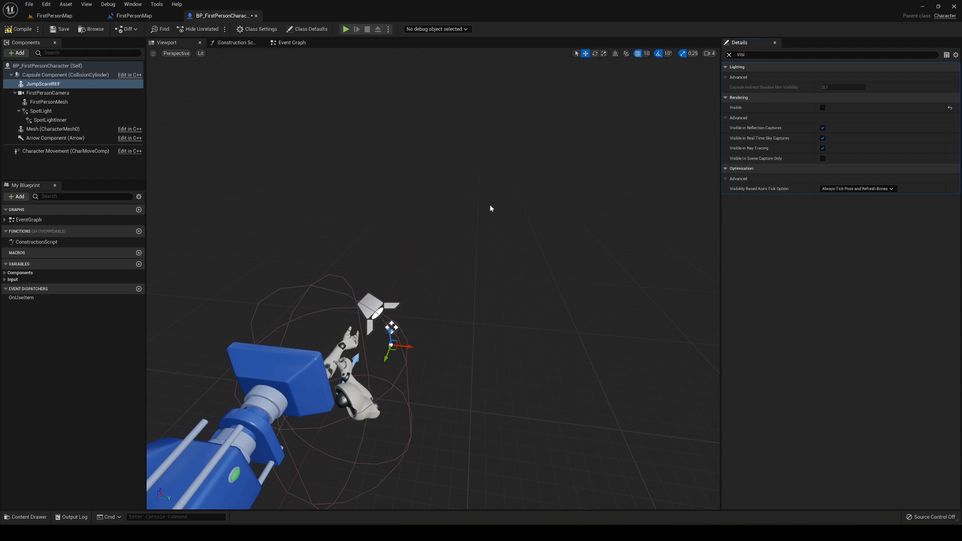
left_click(234, 43)
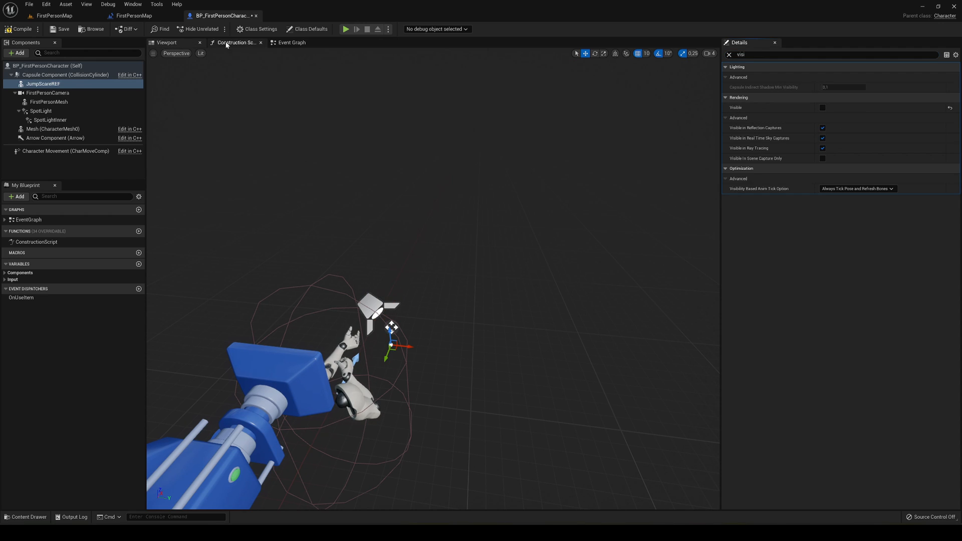
left_click(132, 15)
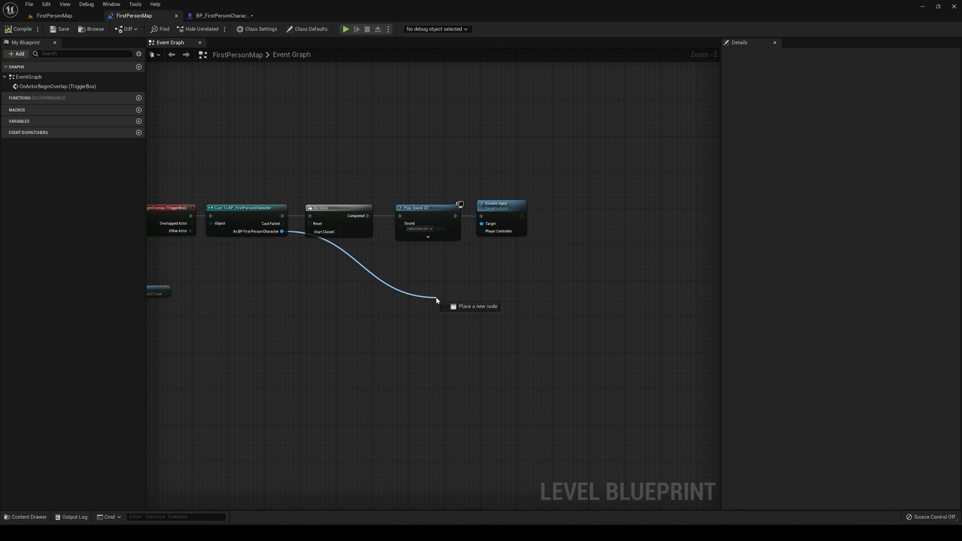
Get JumpScareREF from the cast character and add a Set Visibility node after Disable Input.
type("get")
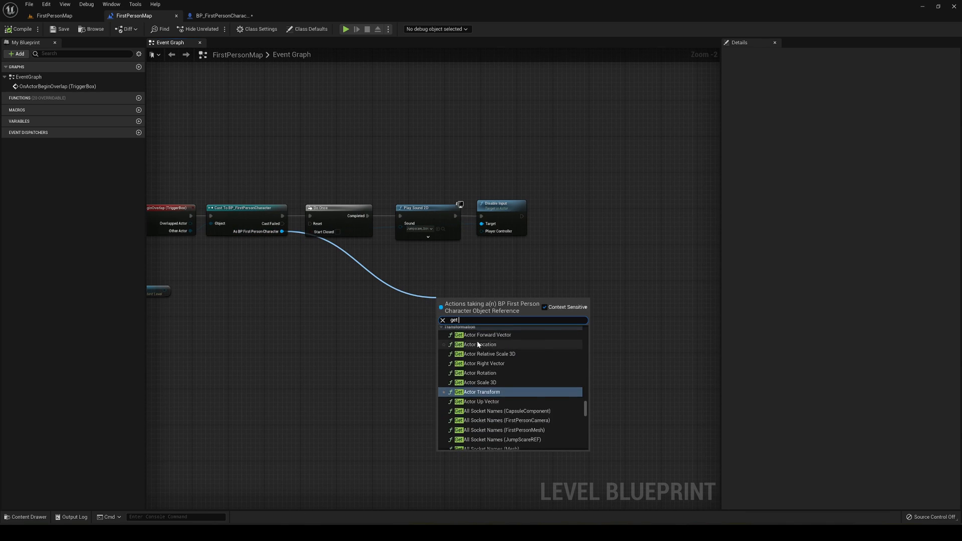
type("jumpscare")
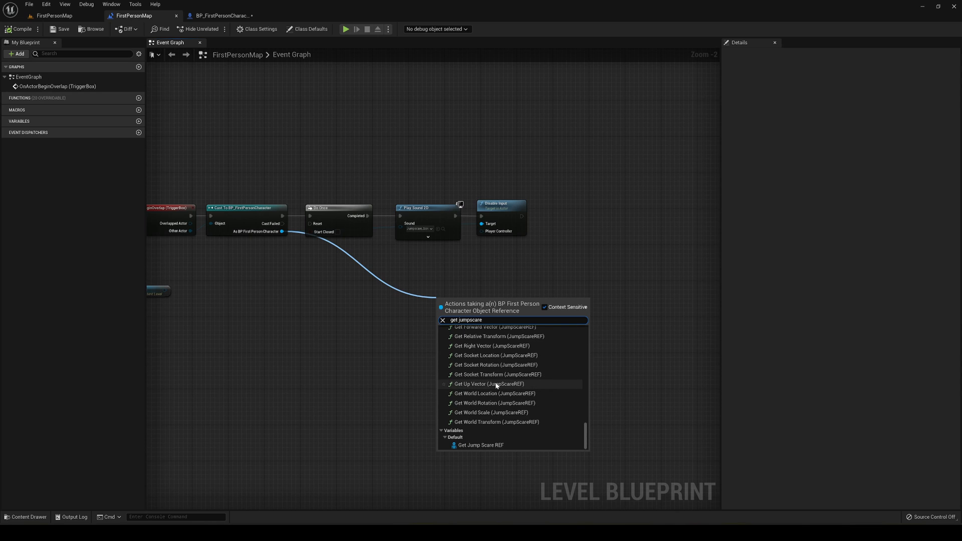
left_click(482, 445)
type("set visi")
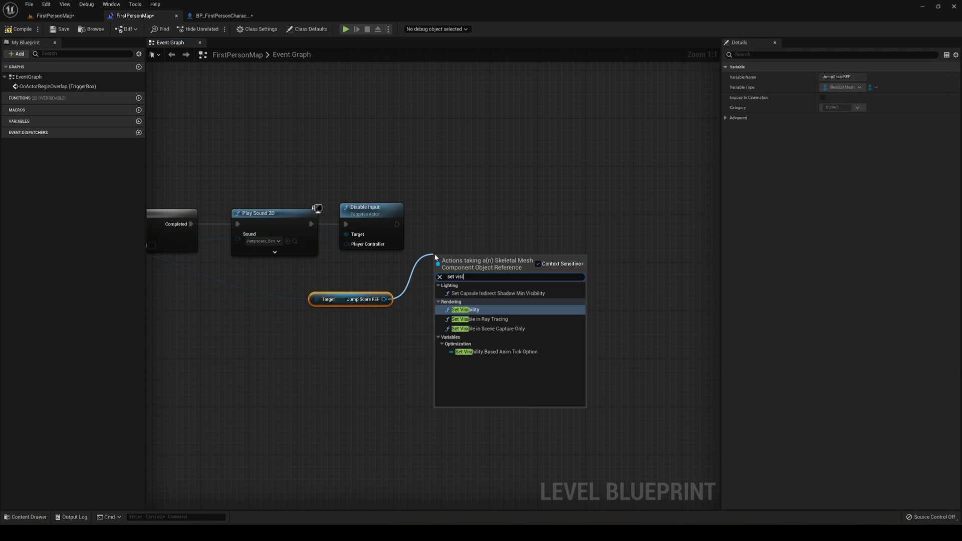
left_click(466, 309)
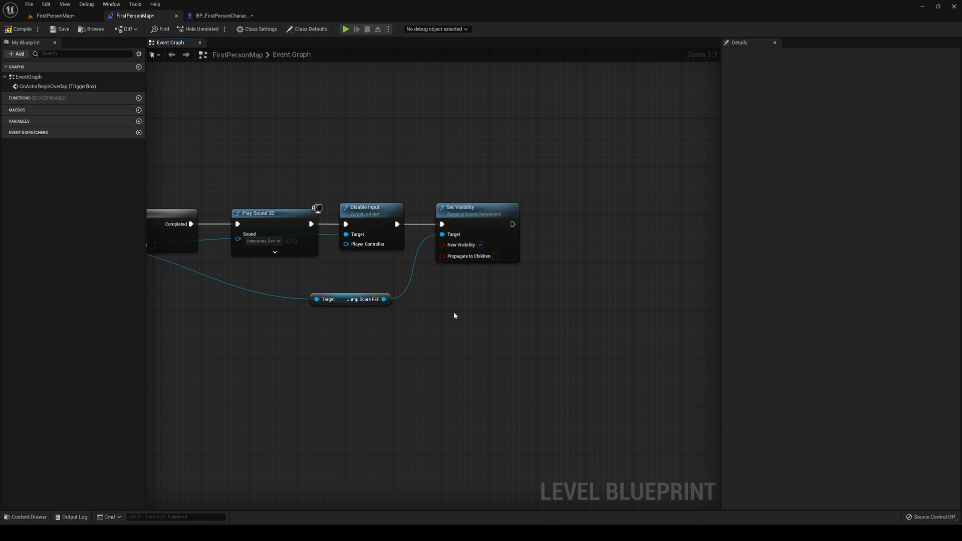
left_click(221, 15)
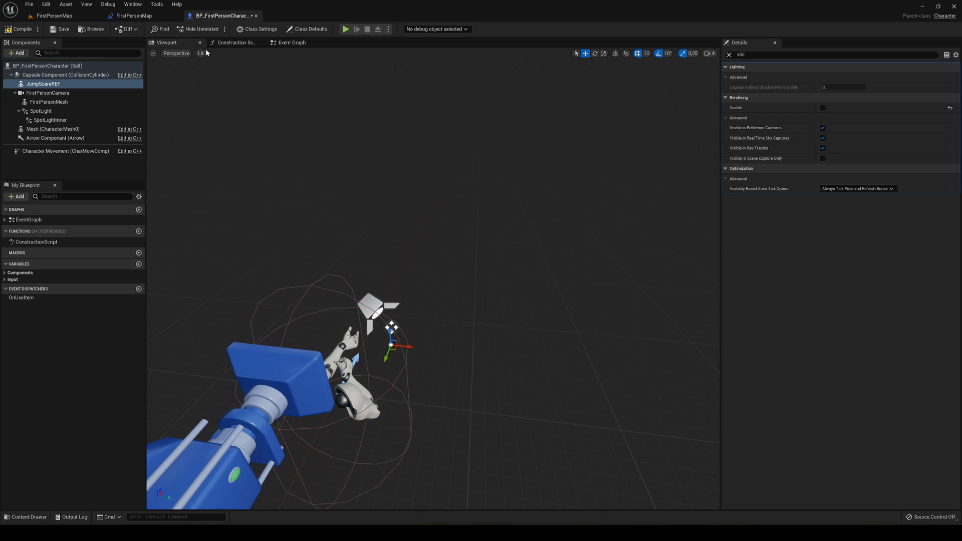
Check Scare_Animation's asset options, clear Anim to Play, and compile the character blueprint.
left_click(55, 15)
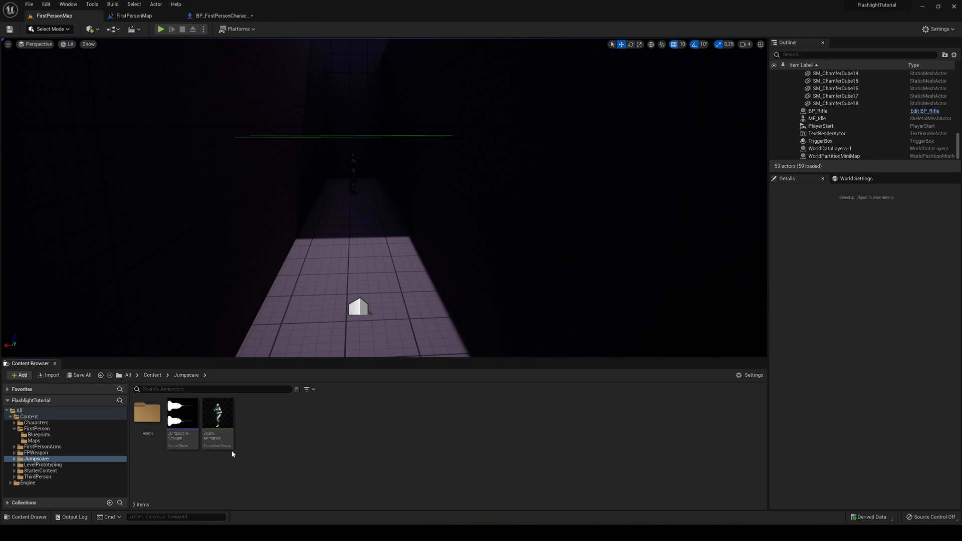
right_click(217, 417)
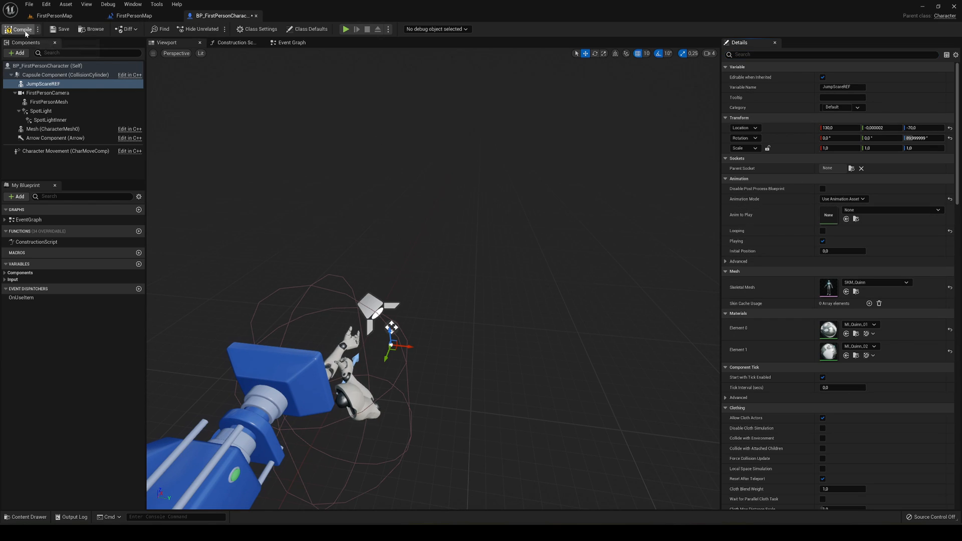
left_click(133, 15)
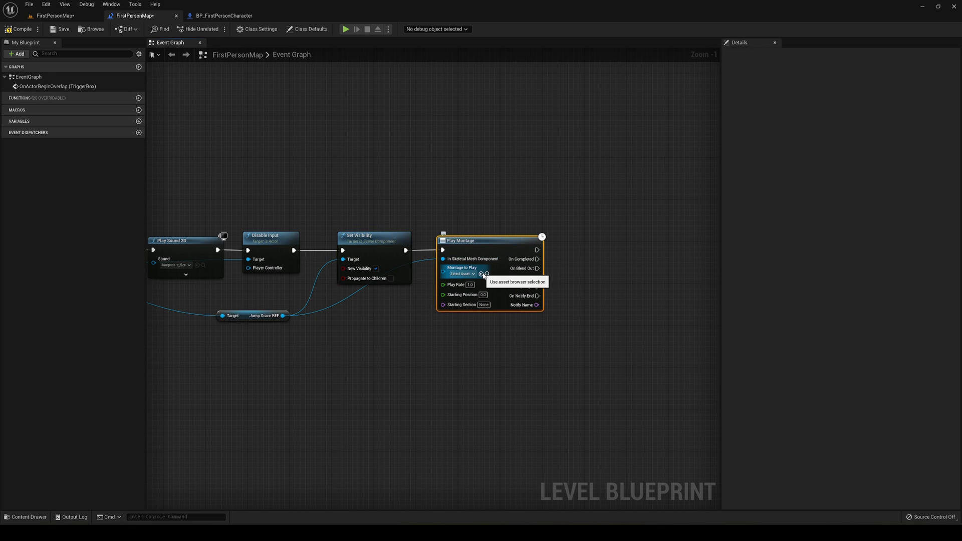
mouse_move(505, 347)
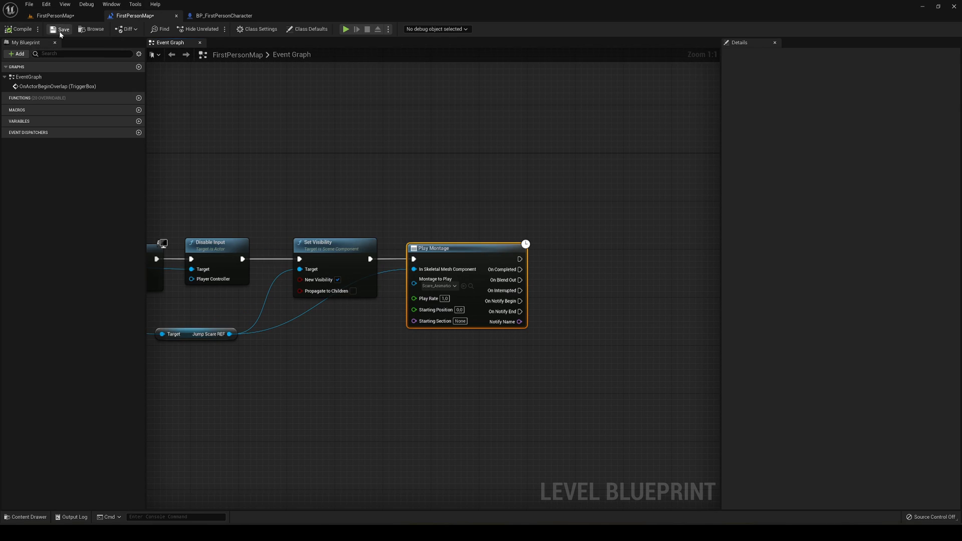
Save the level blueprint, go back to the level map and play-test the scare.
left_click(54, 15)
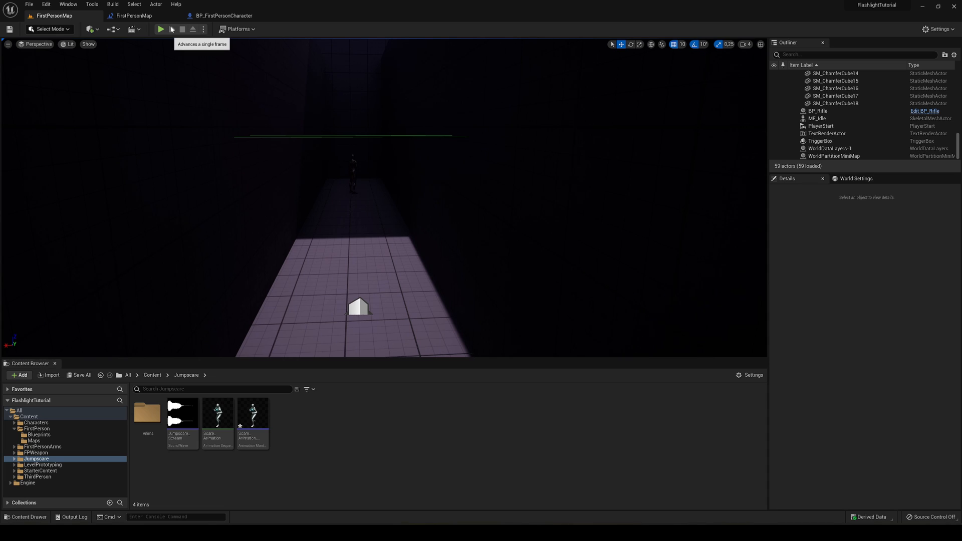
left_click(223, 15)
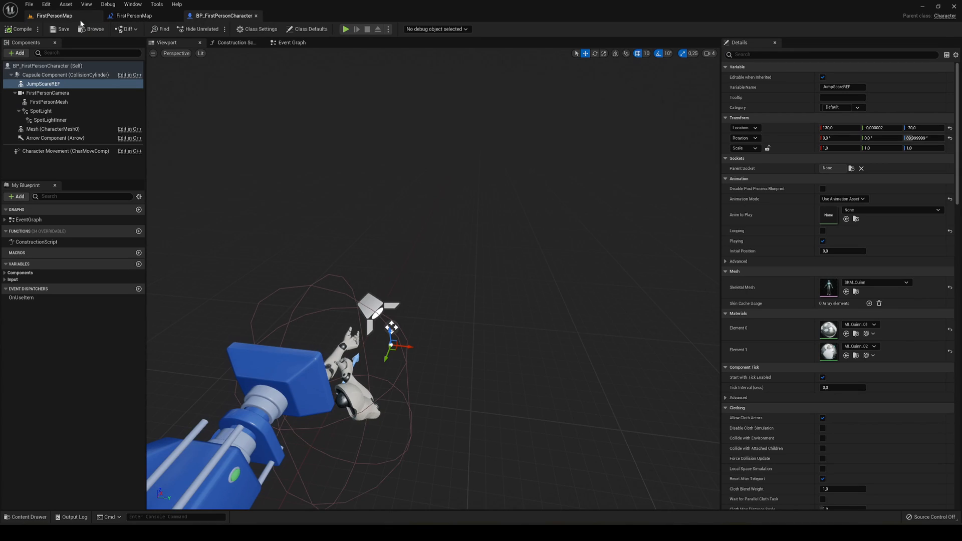
left_click(346, 29)
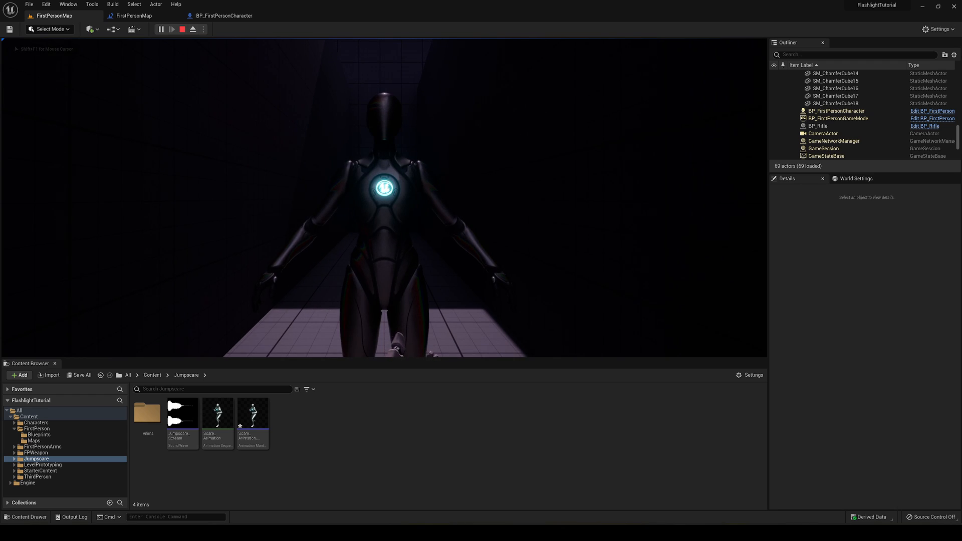
left_click(191, 29)
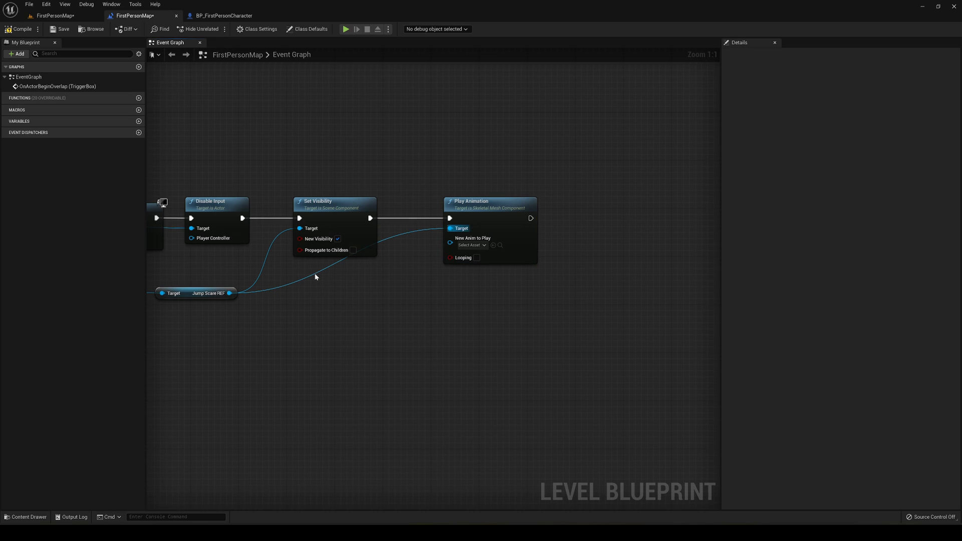
Set the Play Animation node's New Anim to Play to Scare_Animation and return to the map.
left_click(471, 245)
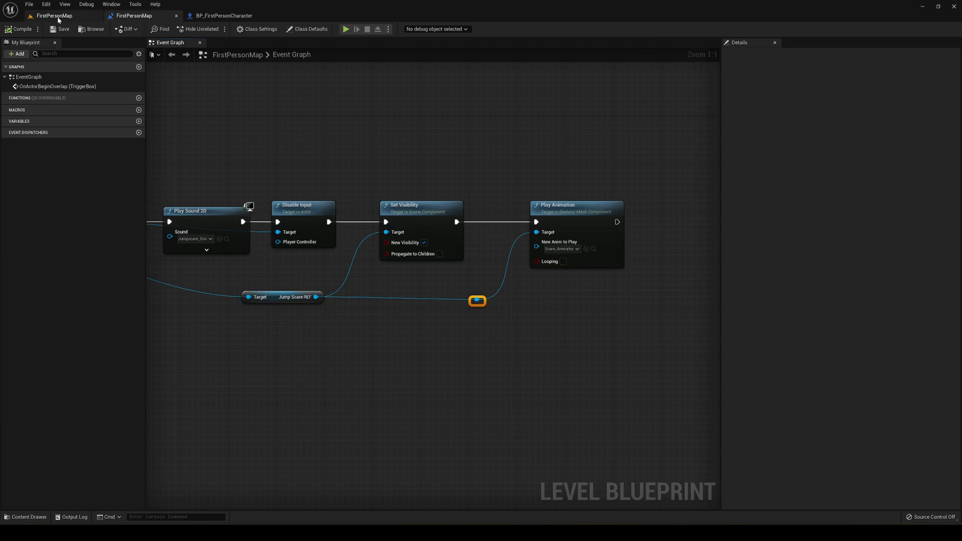
left_click(345, 29)
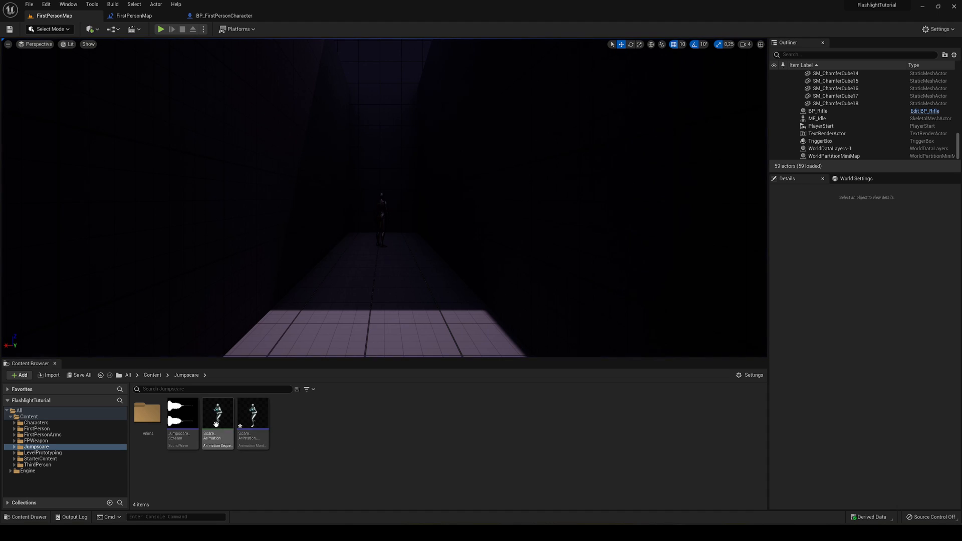
Open Scare_Animation, scrub to frame 3, remove the unwanted frames, and return to FirstPersonMap.
left_click(216, 410)
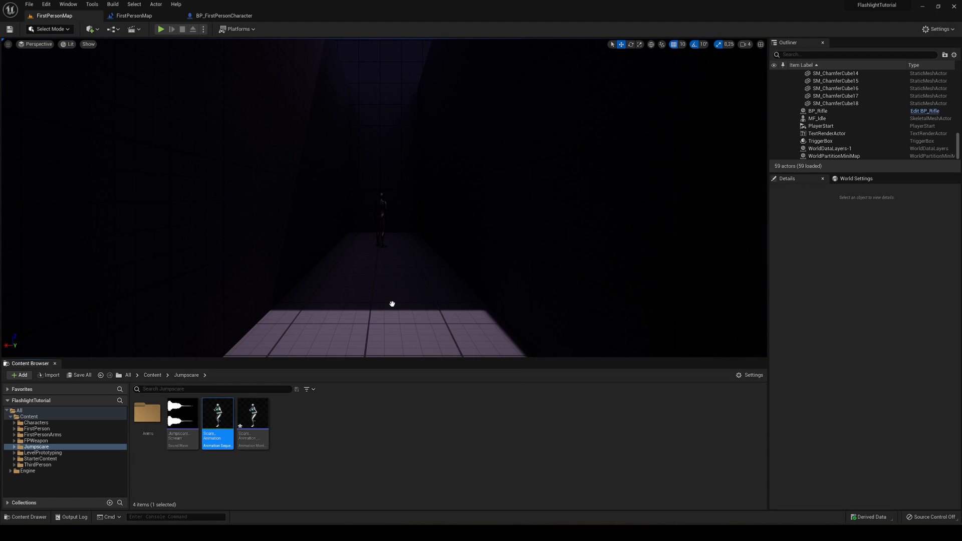
double_click(217, 414)
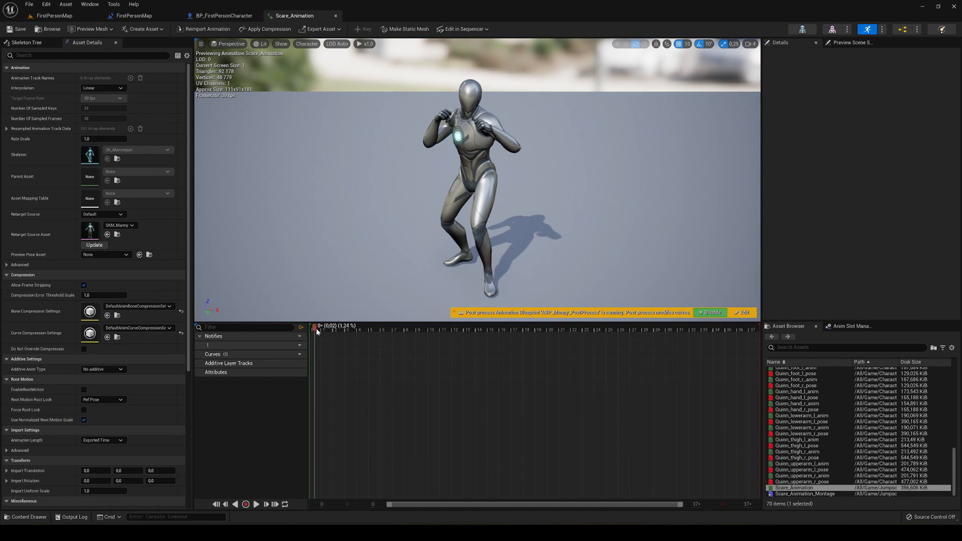
left_click_drag(316, 325, 345, 325)
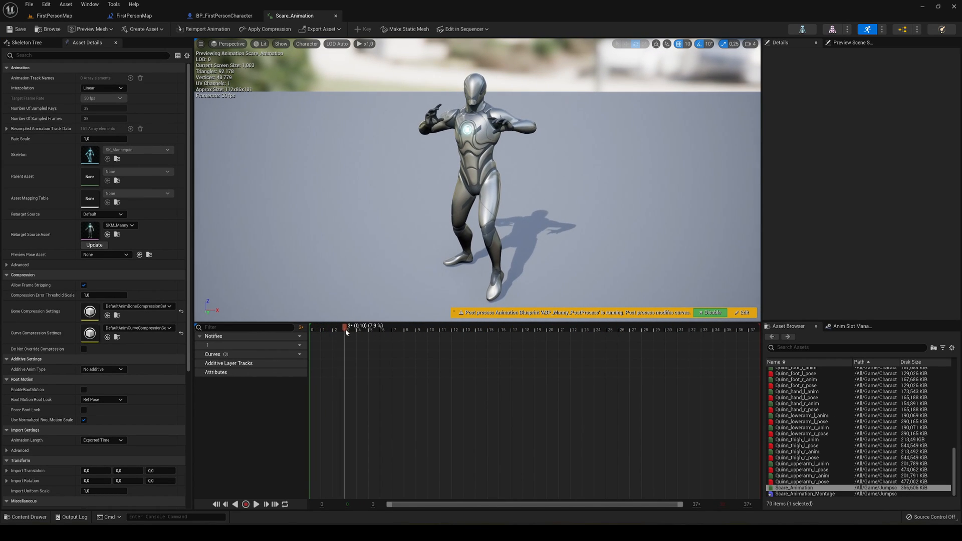
right_click(347, 329)
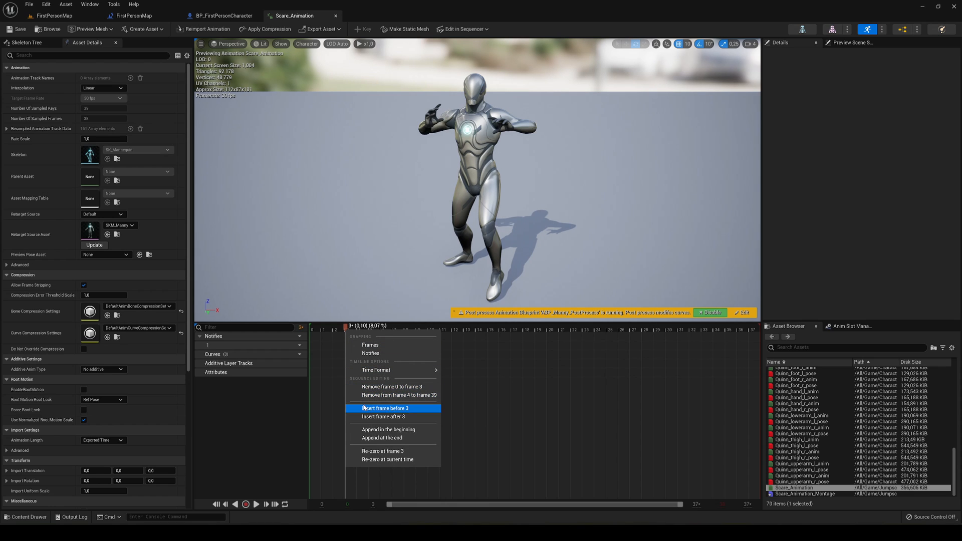
left_click(391, 386)
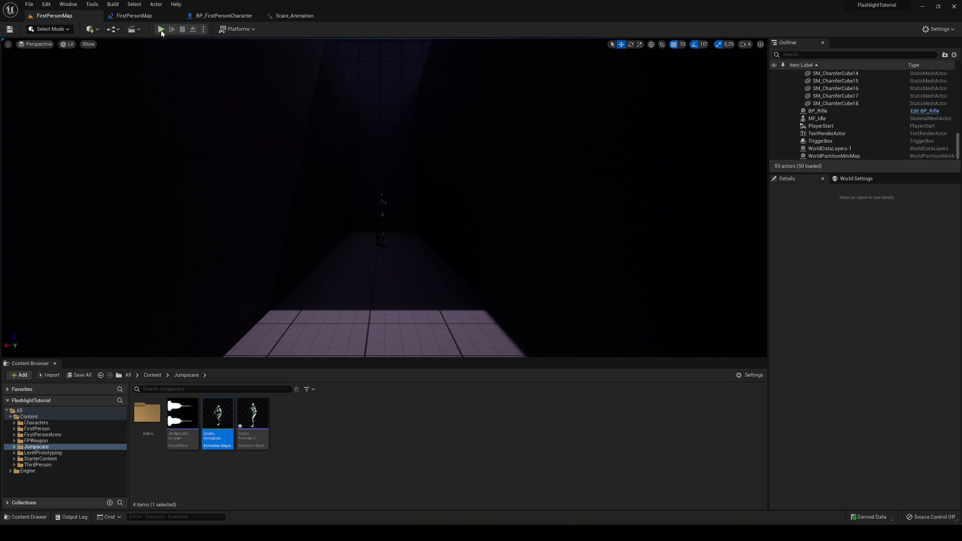
left_click(160, 29)
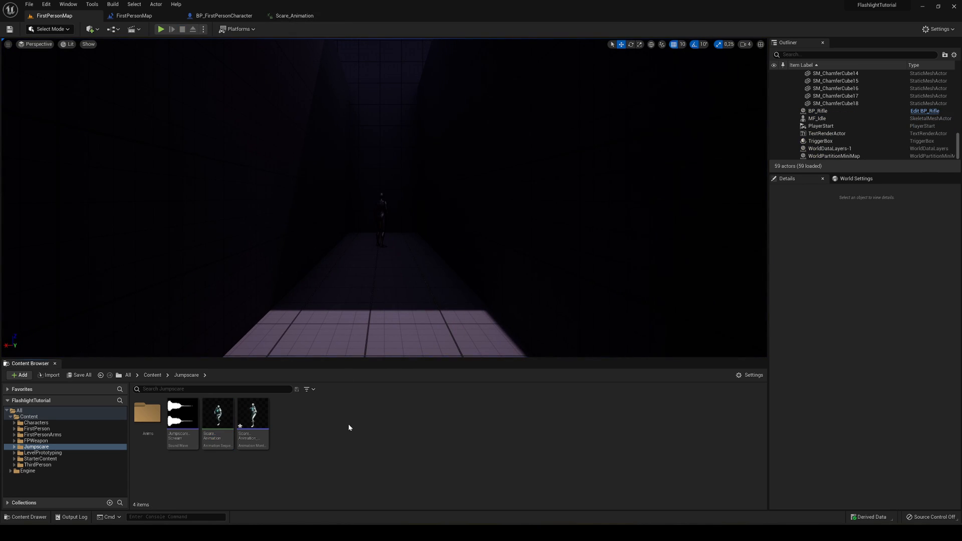
mouse_move(346, 427)
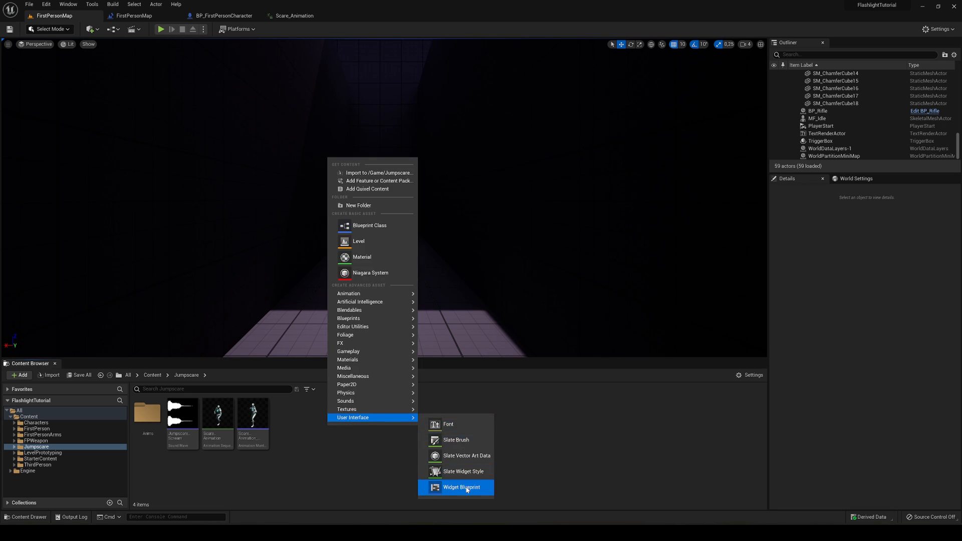
Create Widget Blueprint WB_Death in the Jumpscare folder and open it in the designer.
left_click(461, 487)
type("WB_Death")
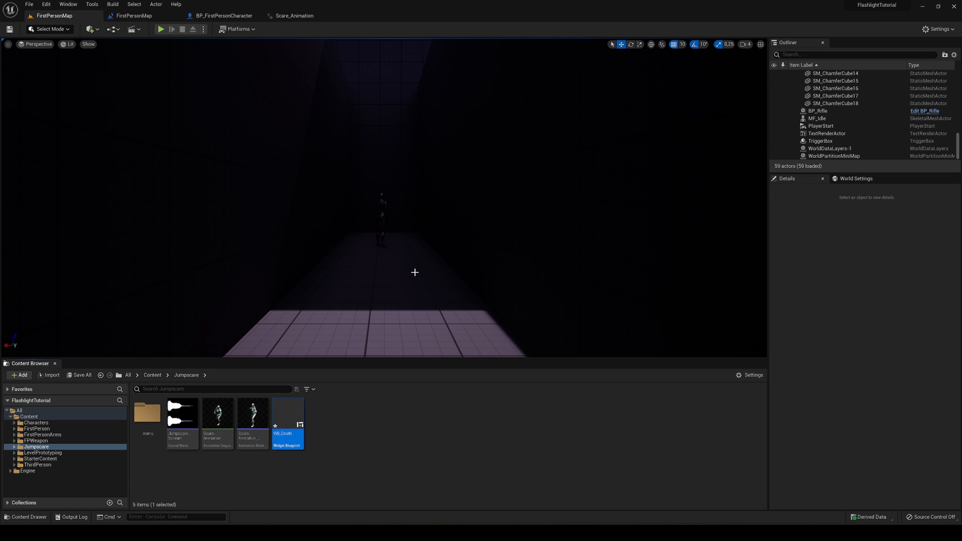
double_click(287, 412)
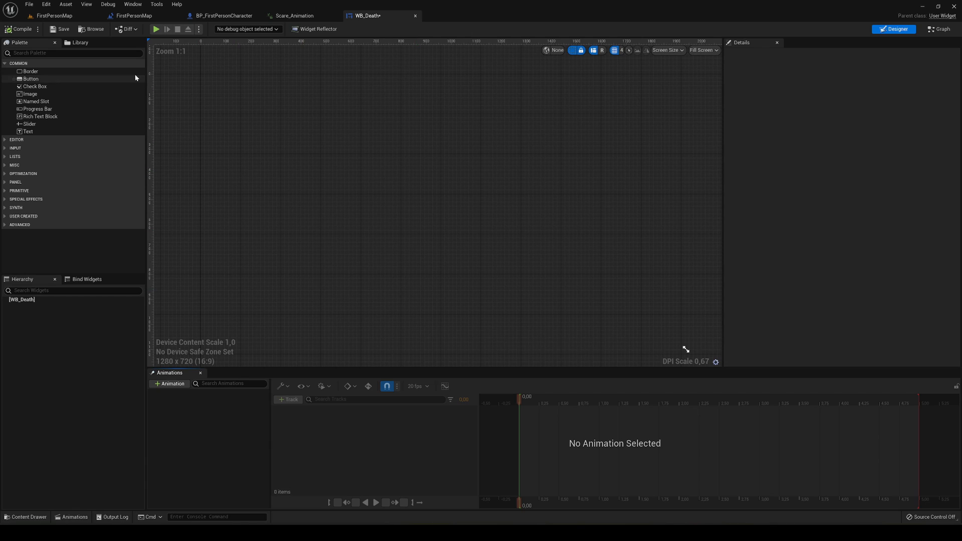
Add a Canvas Panel to WB_Death and place an Image on it.
type("canv")
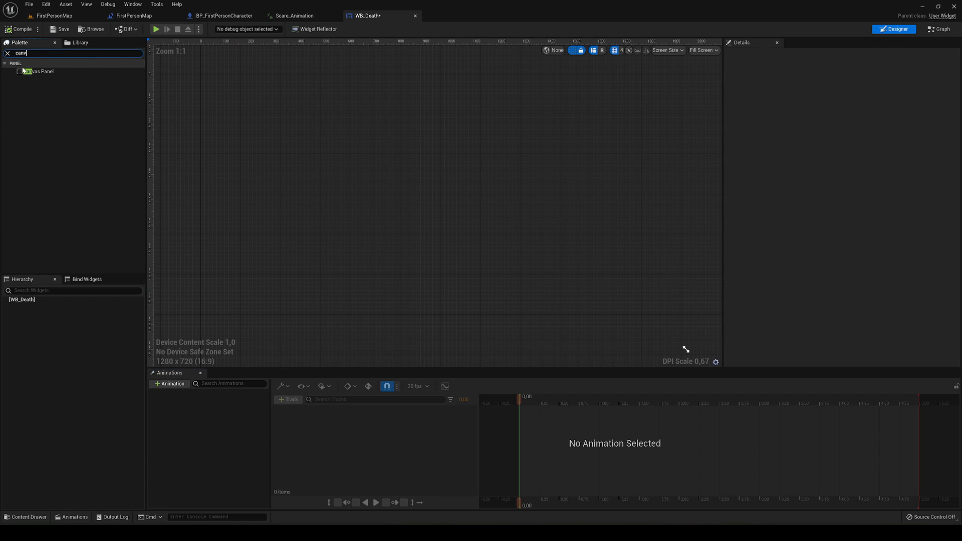
left_click(37, 71)
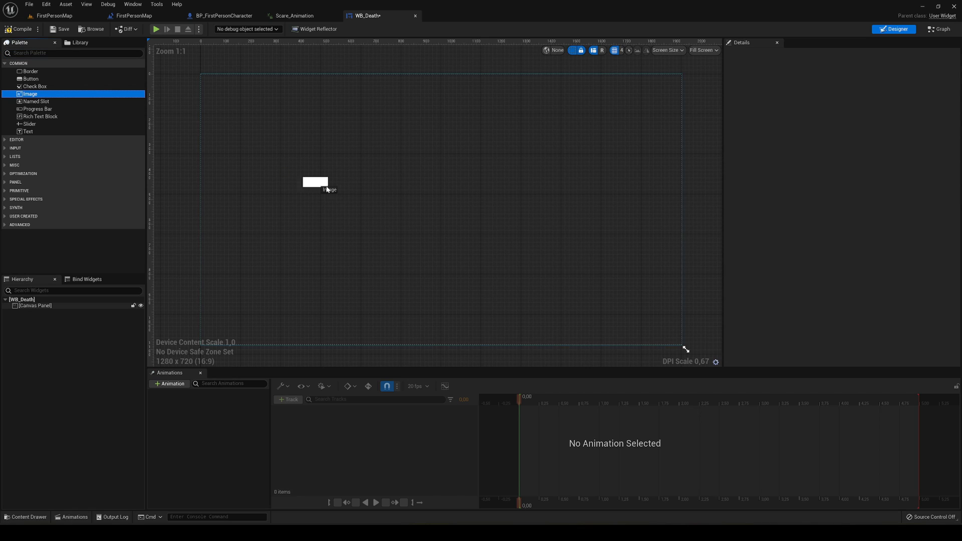
left_click_drag(29, 94, 348, 196)
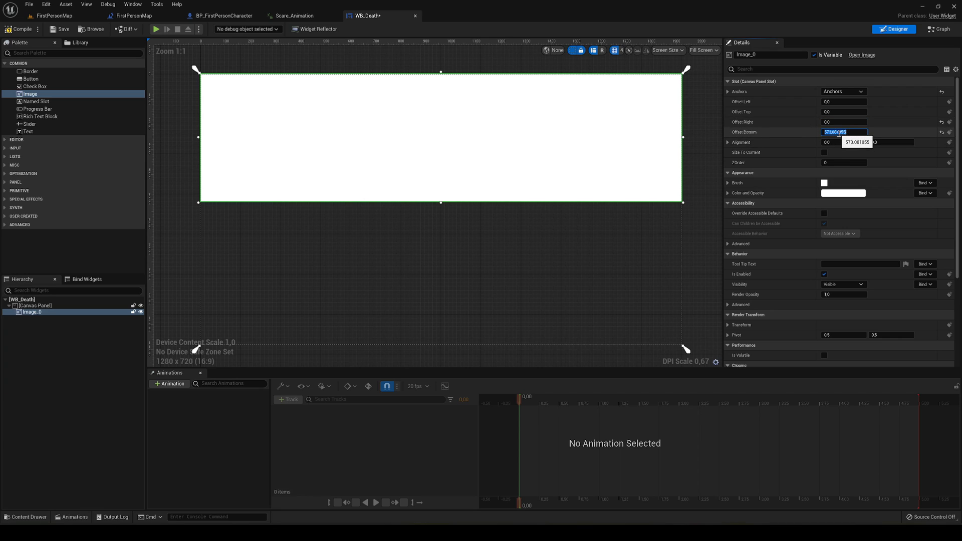
Set the image's Color and Opacity to black and compile the widget.
left_click(842, 183)
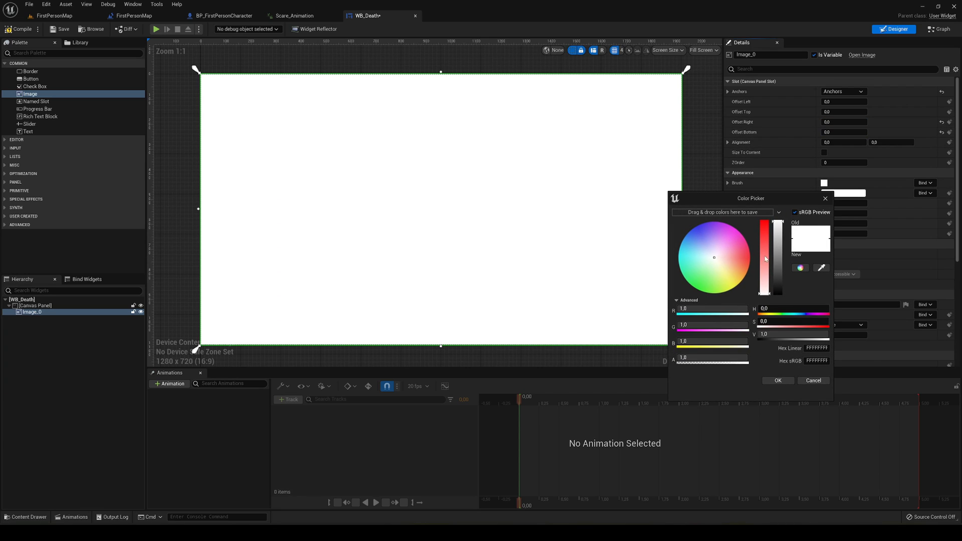
left_click(776, 381)
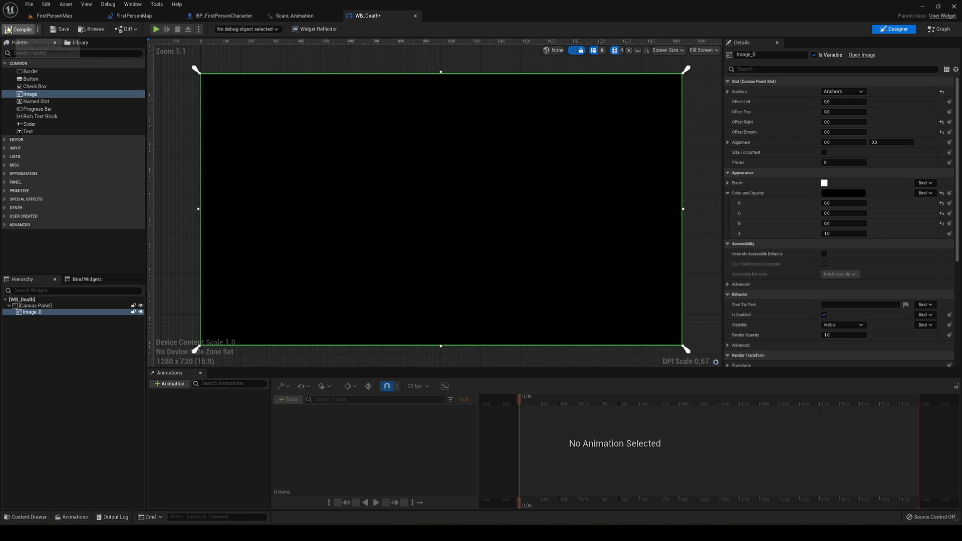
left_click(130, 15)
type("c")
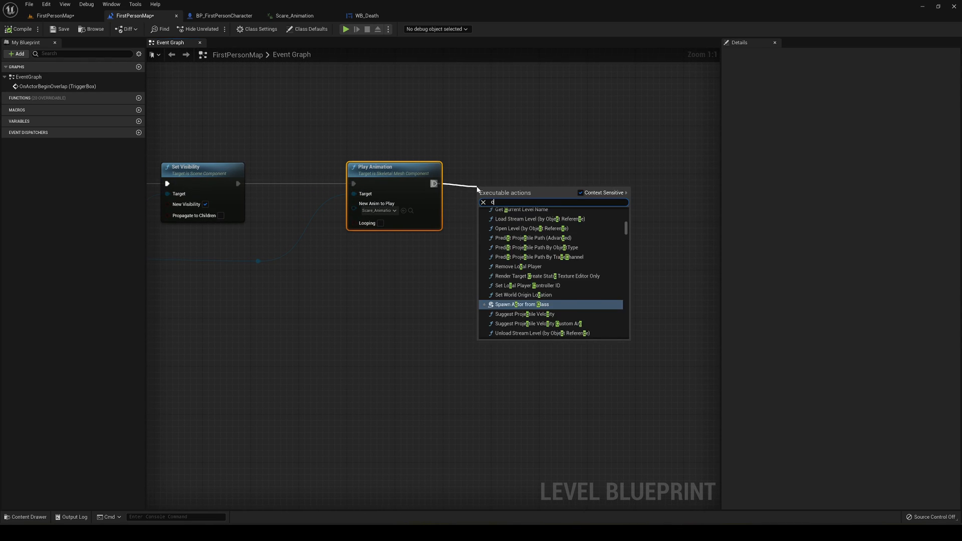
Create the WB_Death widget with Get Player Controller as its Owning Player.
left_click(521, 304)
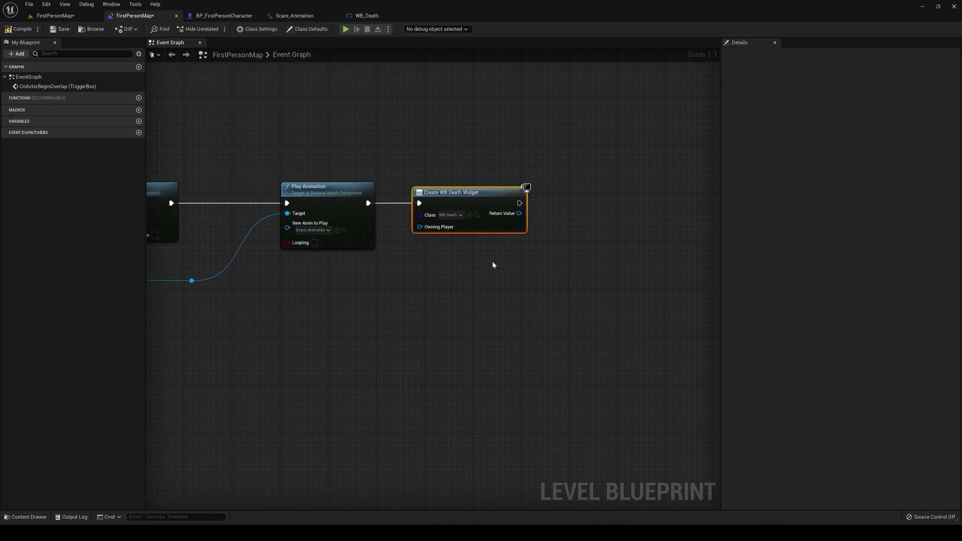
left_click_drag(419, 226, 337, 307)
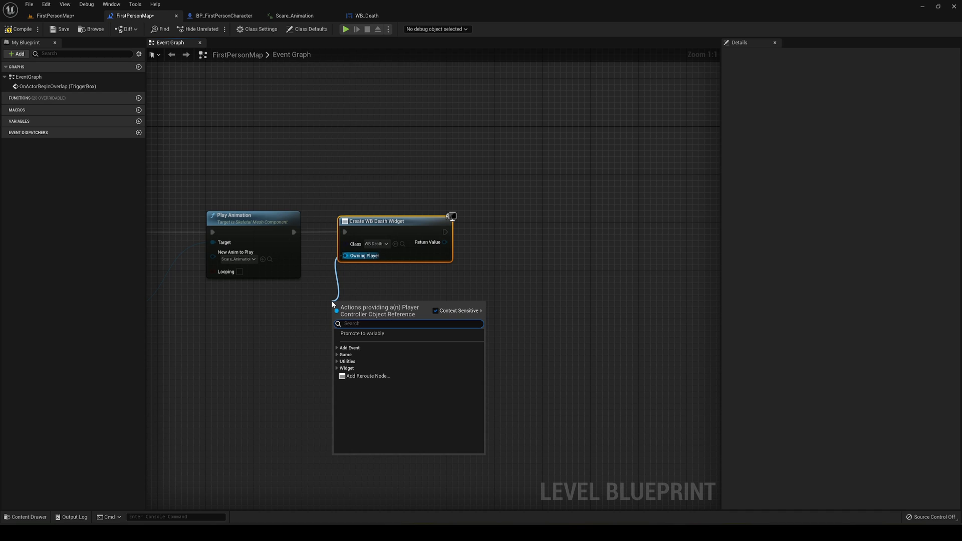
type("get p")
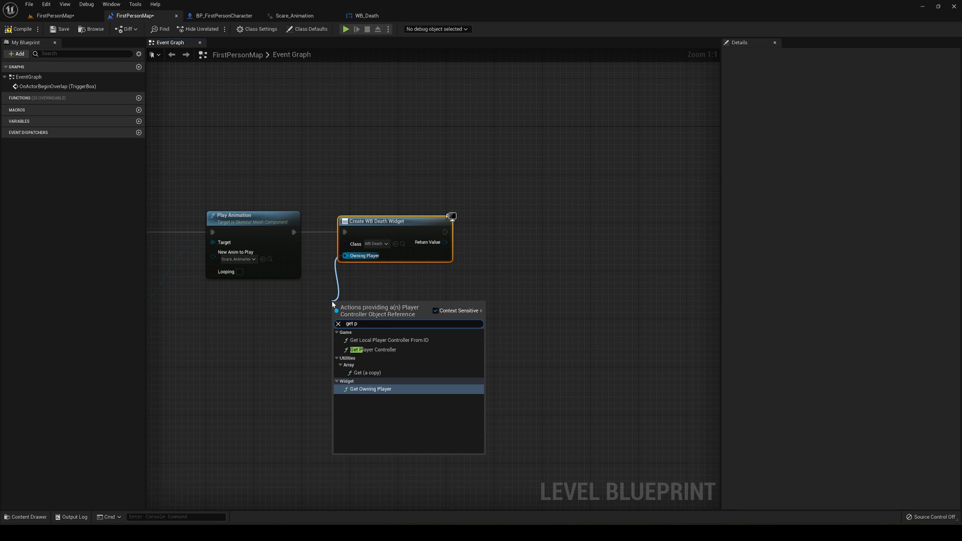
left_click(373, 350)
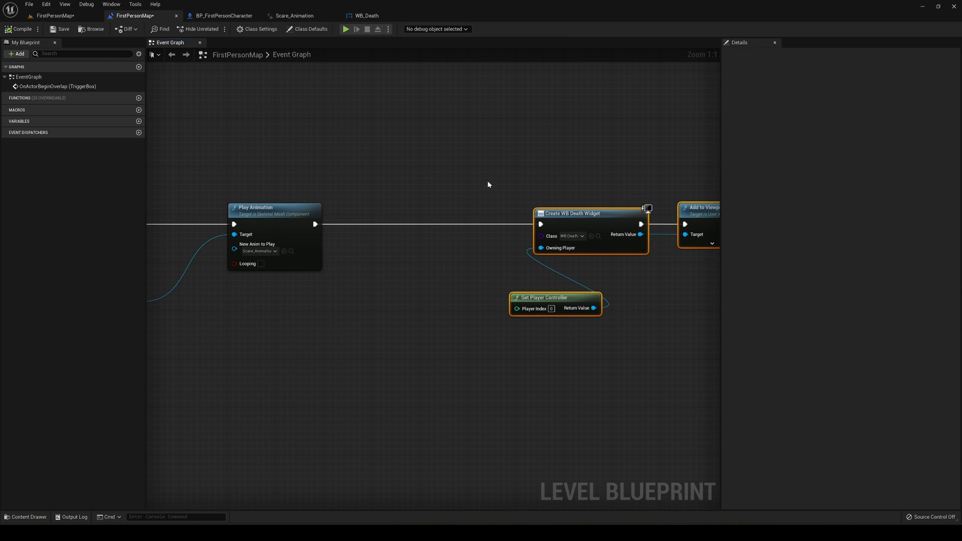
Insert a Delay after Play Animation before the widget is added to the viewport.
type("de")
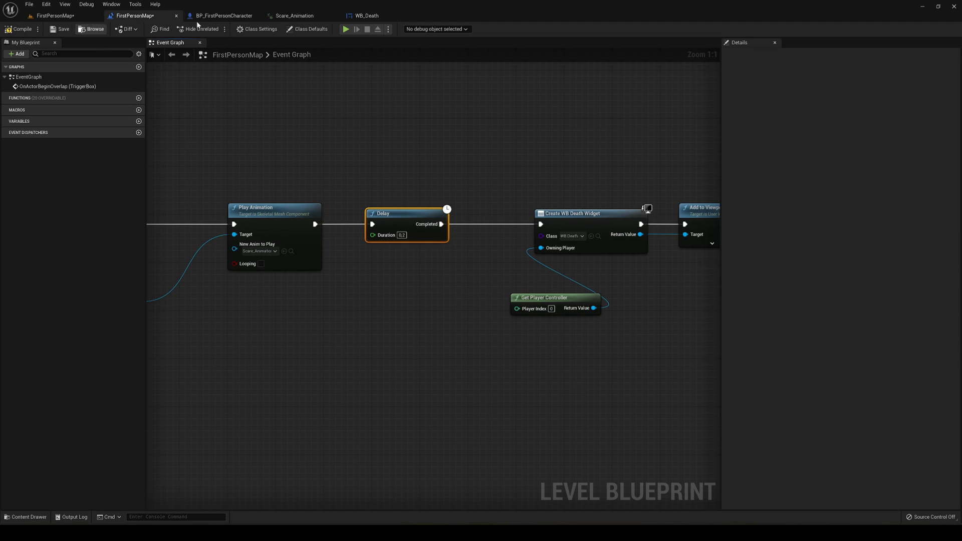
left_click(294, 15)
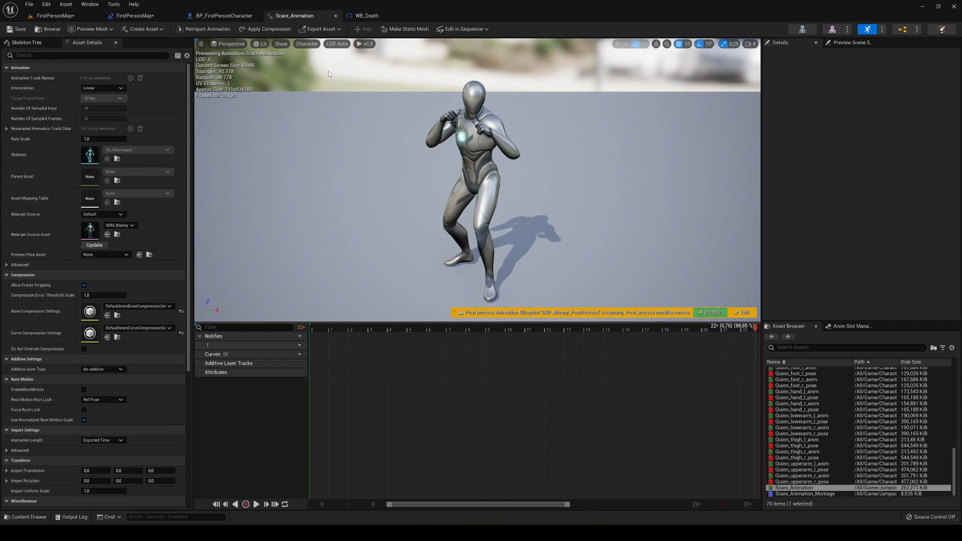
mouse_move(301, 15)
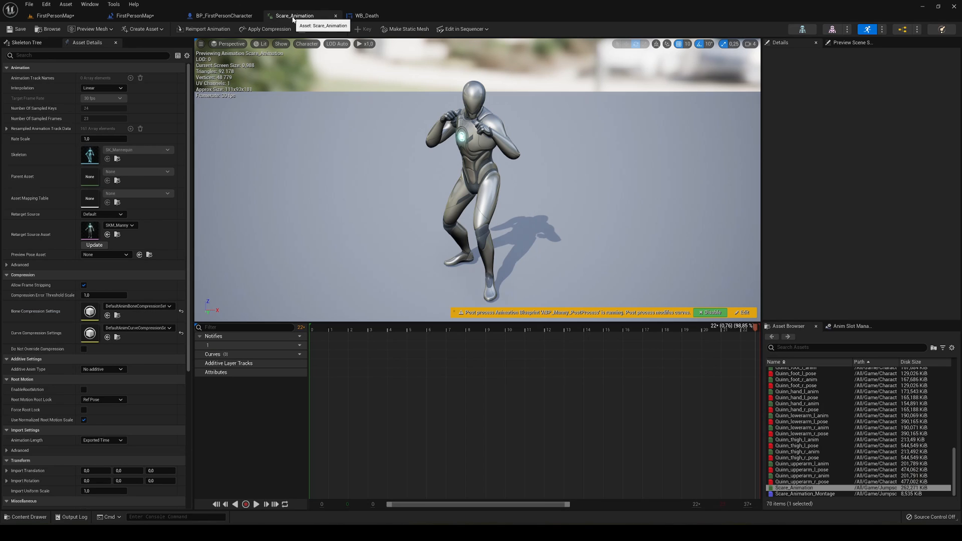
Return from Scare_Animation to the FirstPersonMap level editor.
left_click(134, 15)
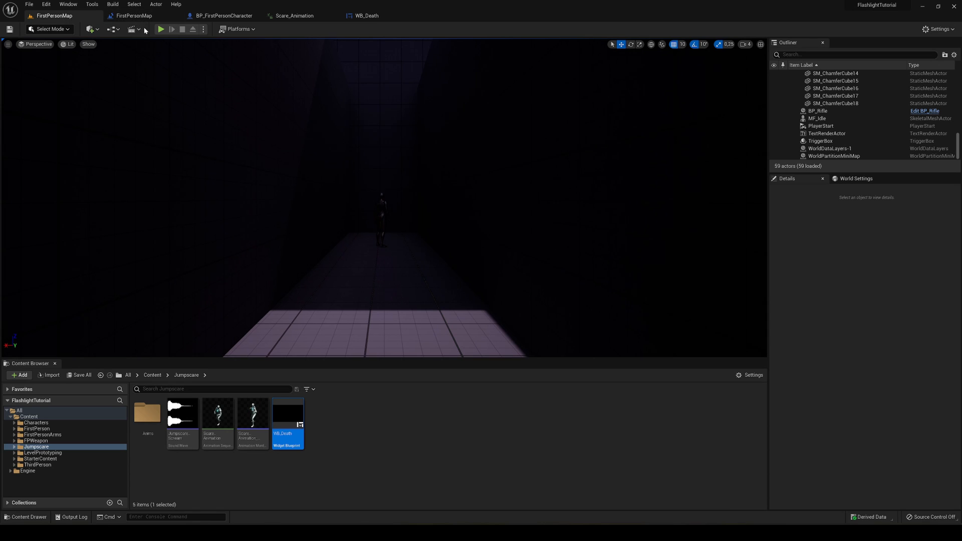
left_click(160, 29)
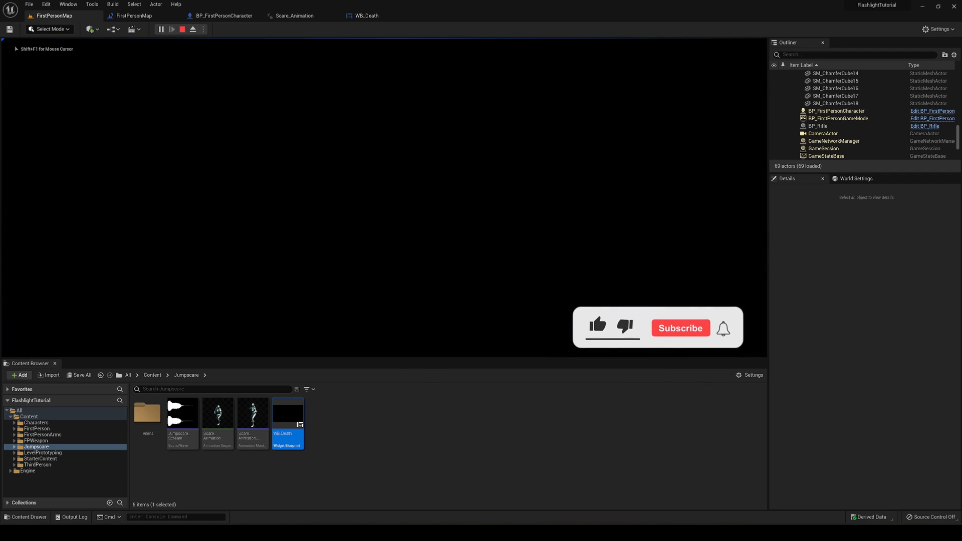
left_click(160, 29)
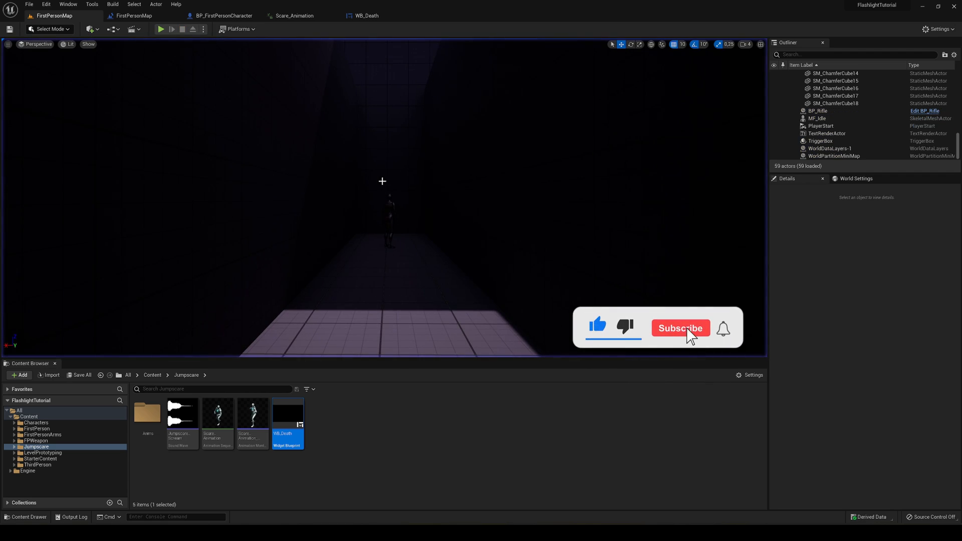
left_click(680, 328)
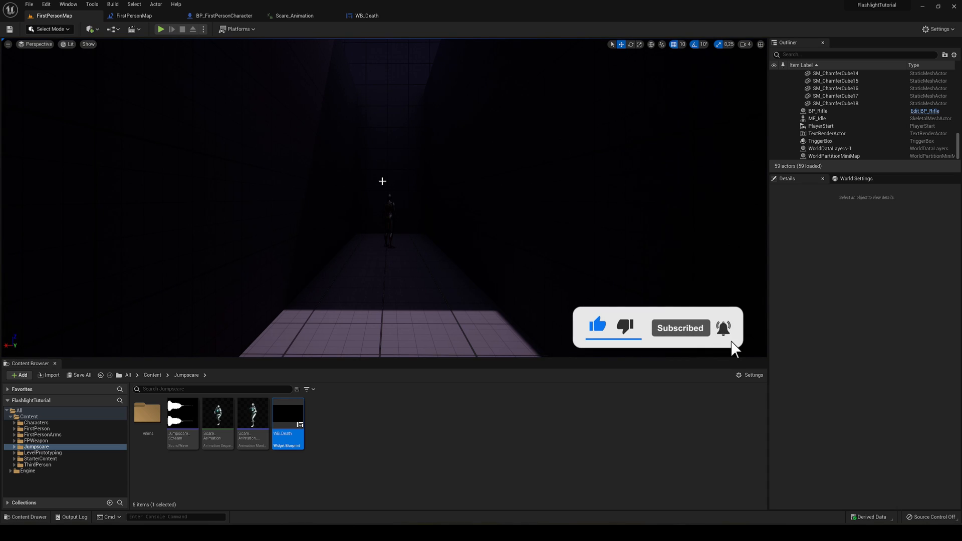